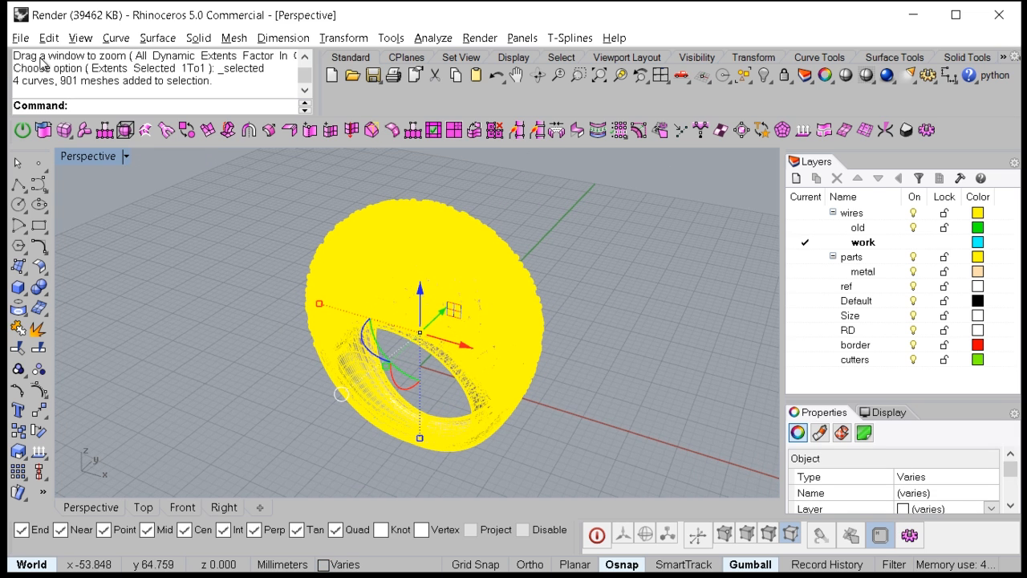
# - Export the ring as Render.3dm and import it into KeyShot on the grey studio background
pyautogui.click(20, 37)
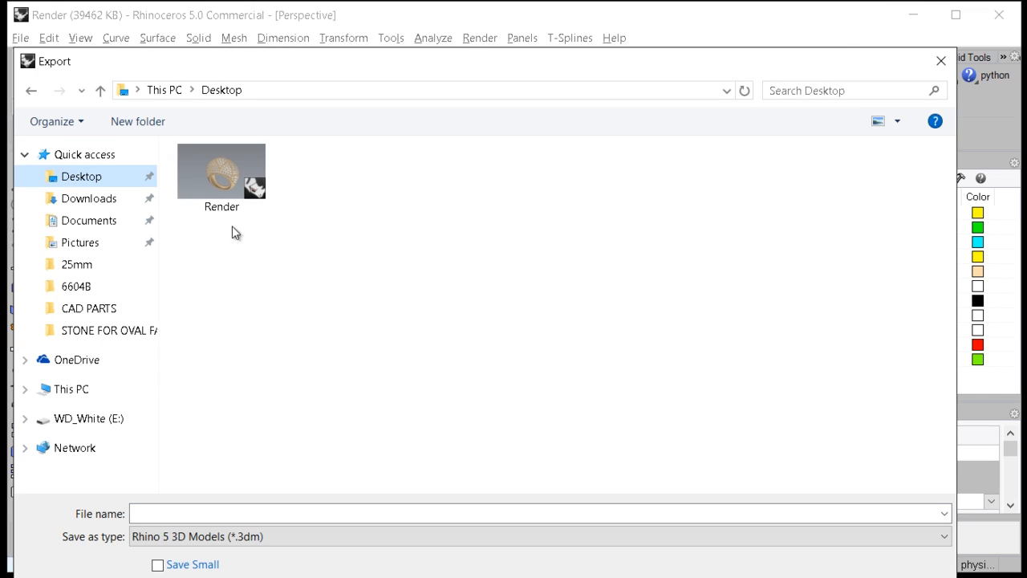
pyautogui.click(221, 171)
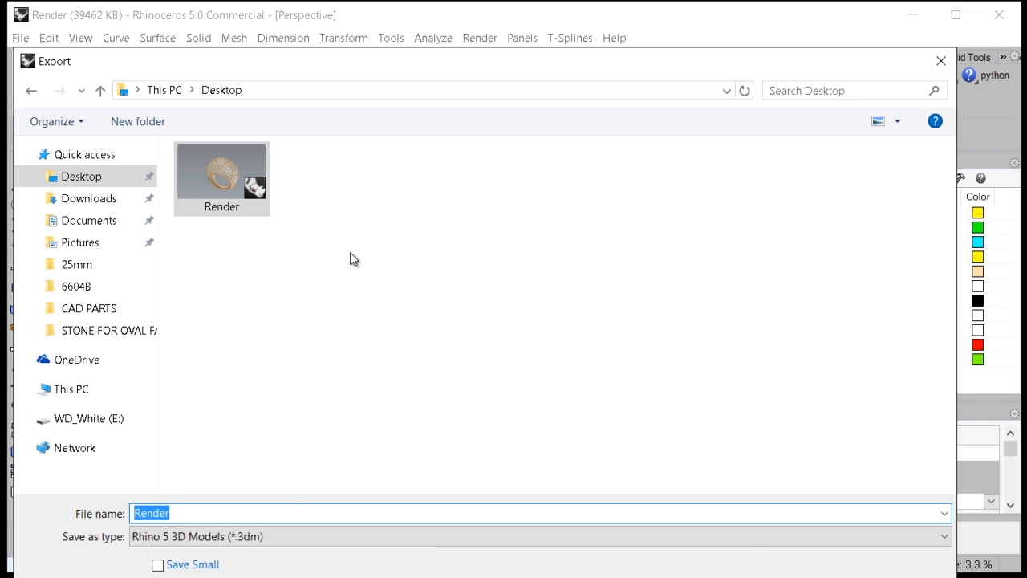
pyautogui.moveTo(584, 163)
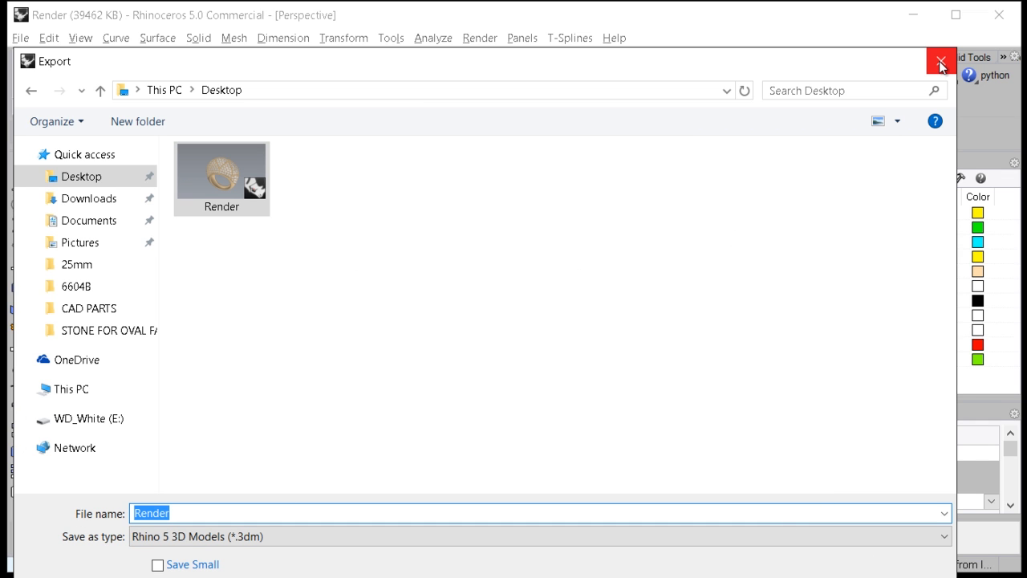
pyautogui.click(941, 61)
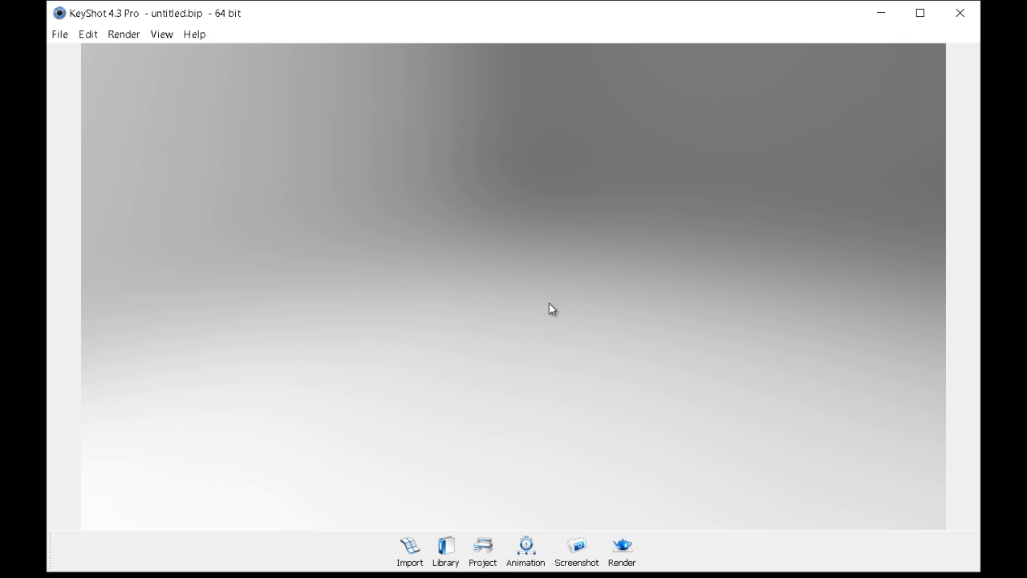
pyautogui.moveTo(528, 116)
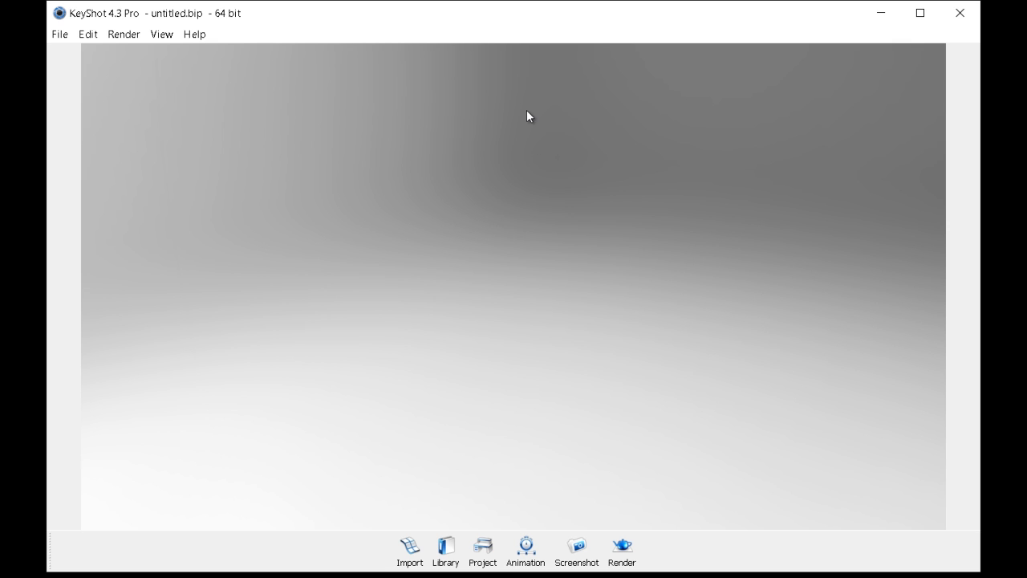
pyautogui.moveTo(466, 325)
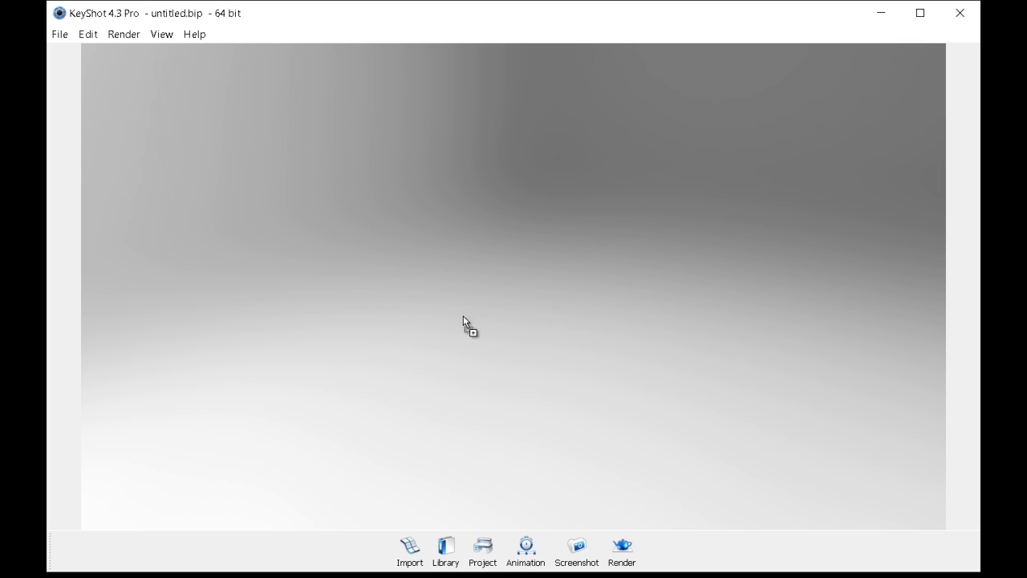
pyautogui.click(409, 550)
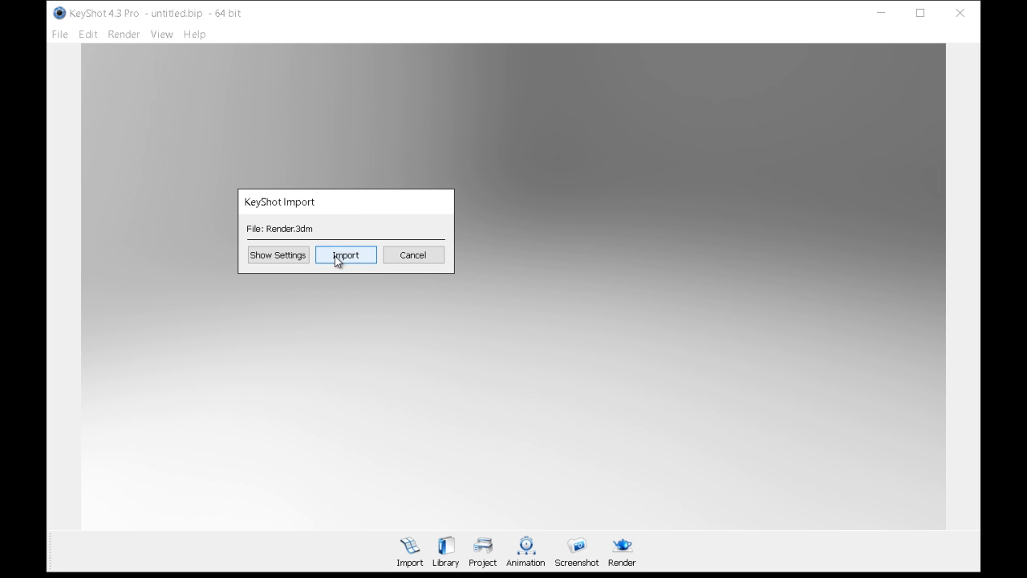
pyautogui.click(345, 255)
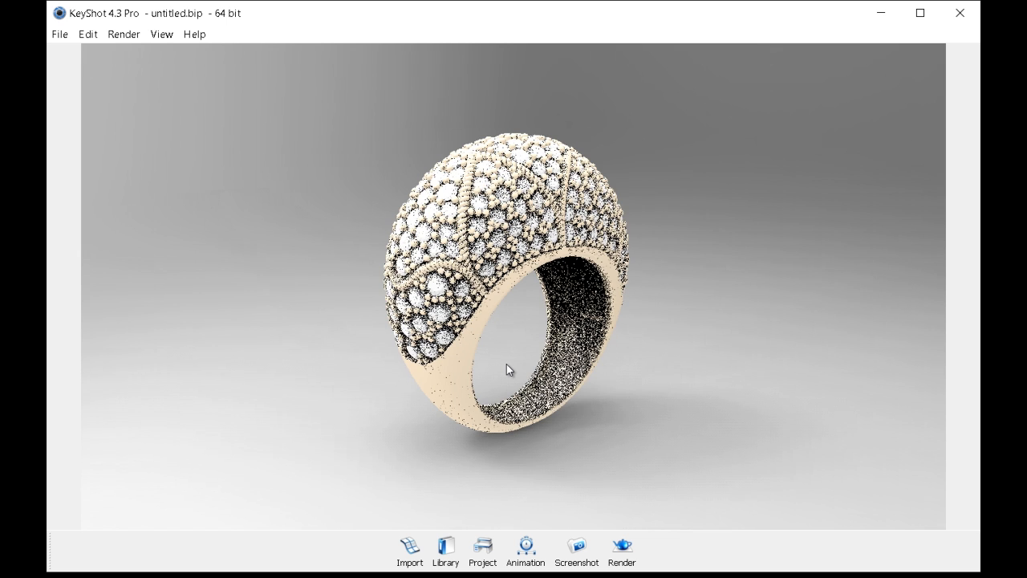
# - Frame the ring larger and from slightly above, showing the dome and band opening
pyautogui.moveTo(507, 369); pyautogui.dragTo(333, 388)
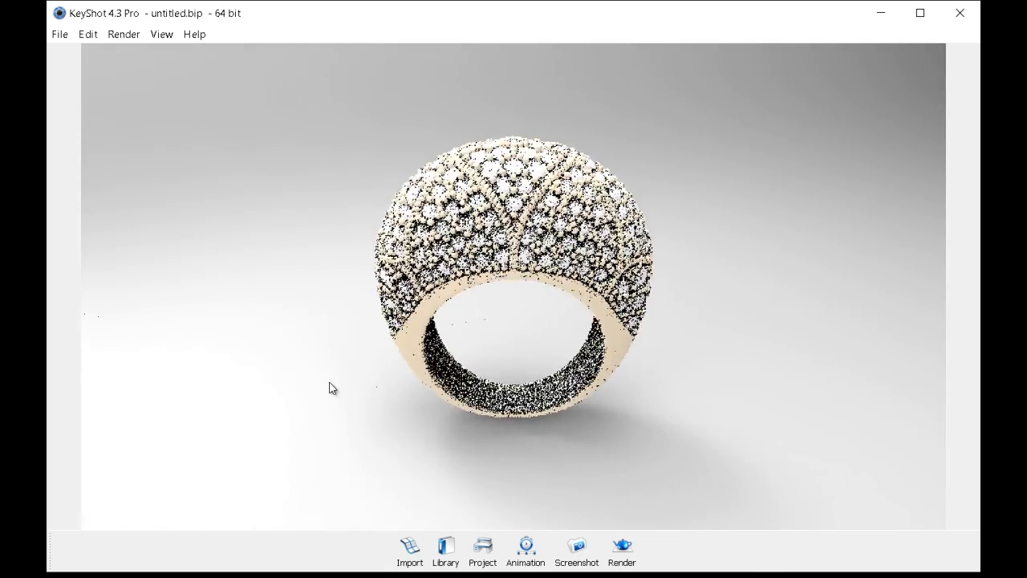
pyautogui.moveTo(333, 388); pyautogui.dragTo(447, 371)
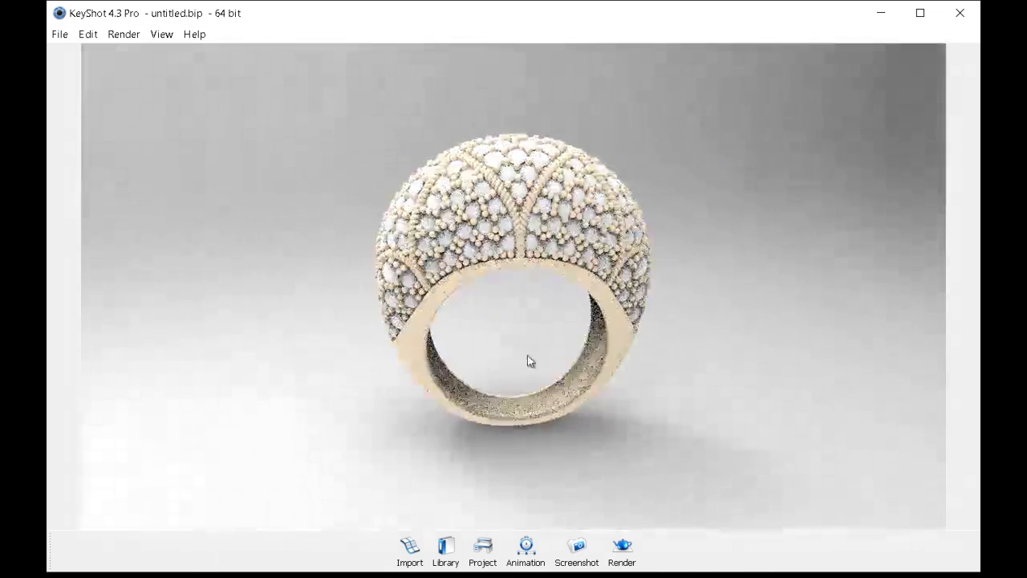
pyautogui.moveTo(530, 360); pyautogui.dragTo(745, 355)
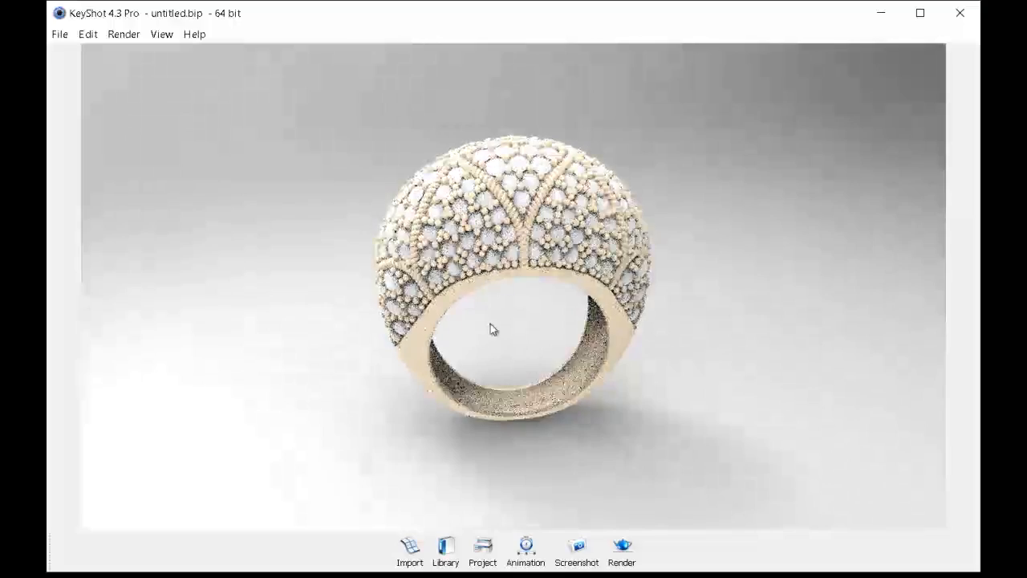
pyautogui.moveTo(493, 329); pyautogui.dragTo(439, 339)
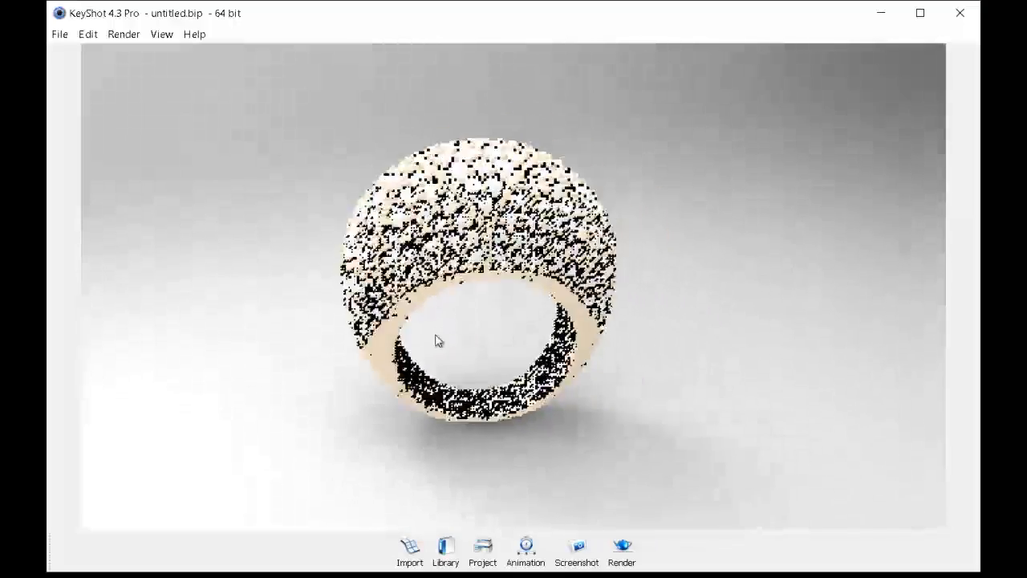
pyautogui.moveTo(439, 340); pyautogui.dragTo(491, 355)
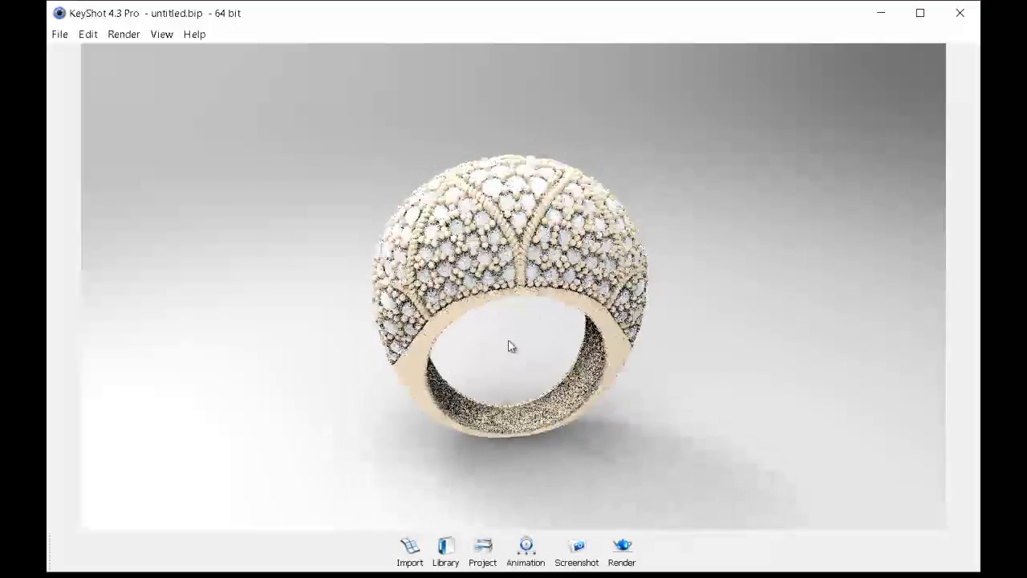
pyautogui.moveTo(511, 345); pyautogui.dragTo(537, 361)
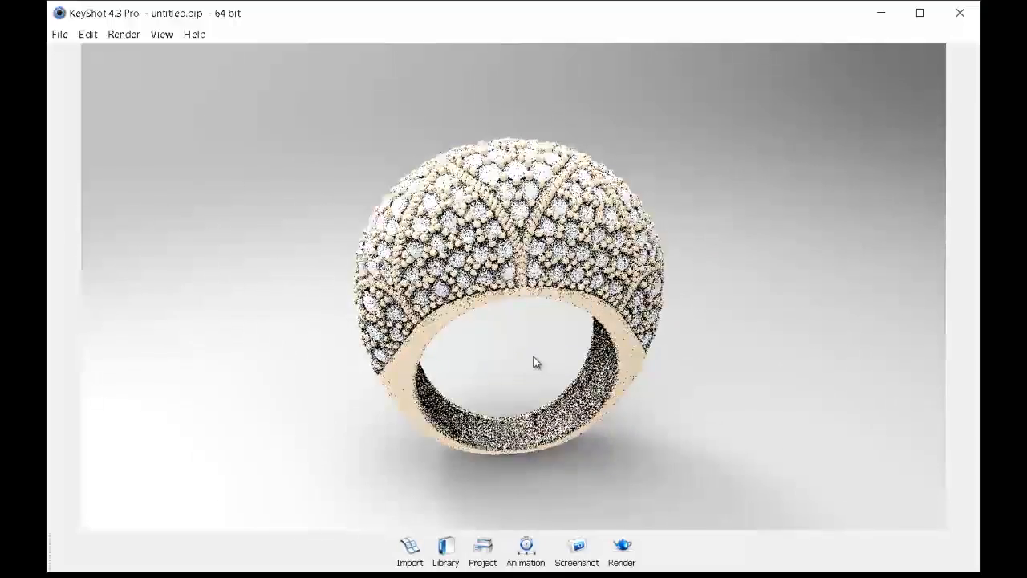
pyautogui.moveTo(536, 362); pyautogui.dragTo(501, 323)
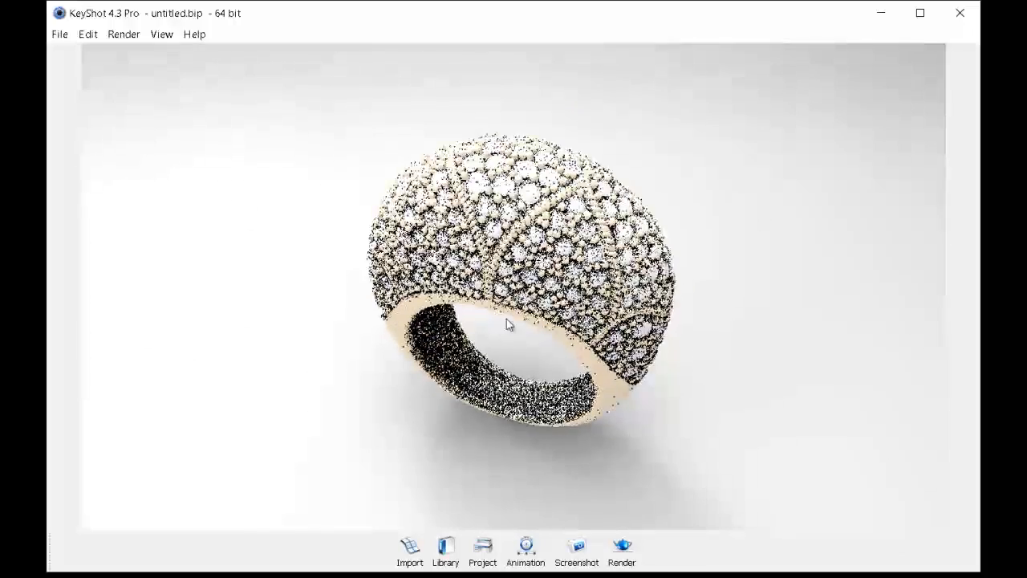
pyautogui.moveTo(509, 324); pyautogui.dragTo(505, 335)
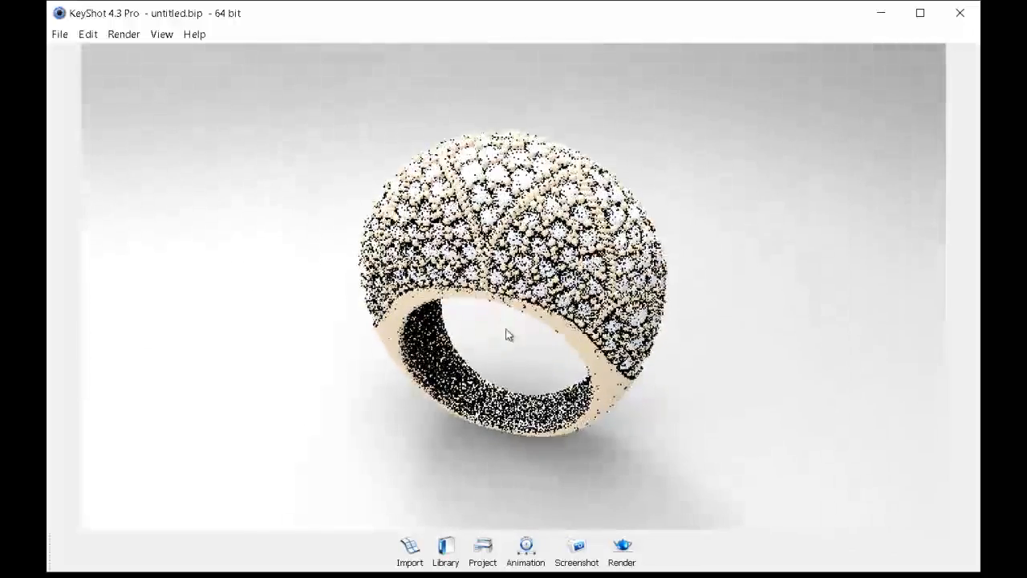
pyautogui.moveTo(506, 335); pyautogui.dragTo(484, 305)
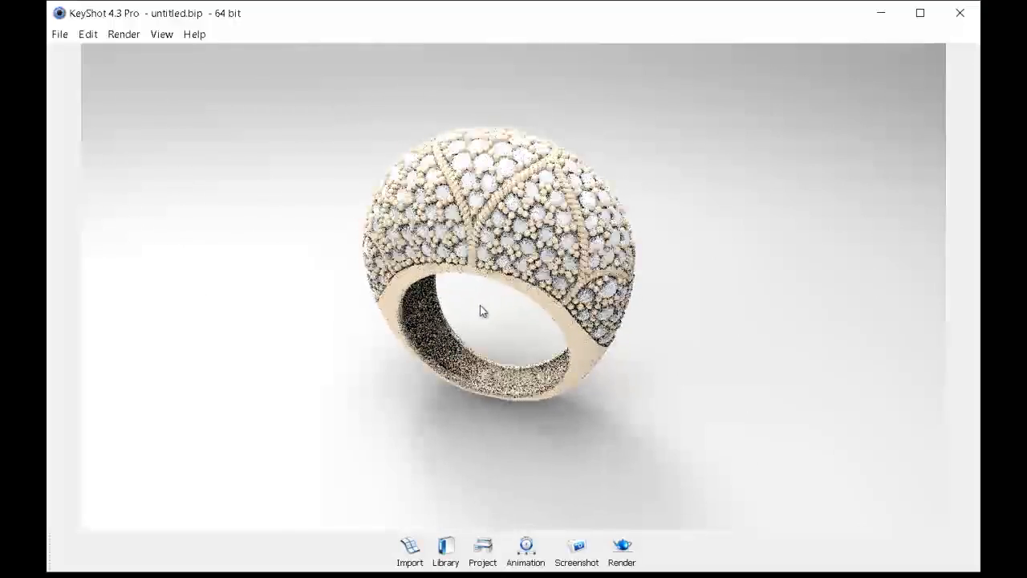
# - Rotate the environment lighting until the backdrop turns near-white behind the ring
pyautogui.moveTo(482, 312); pyautogui.dragTo(500, 337)
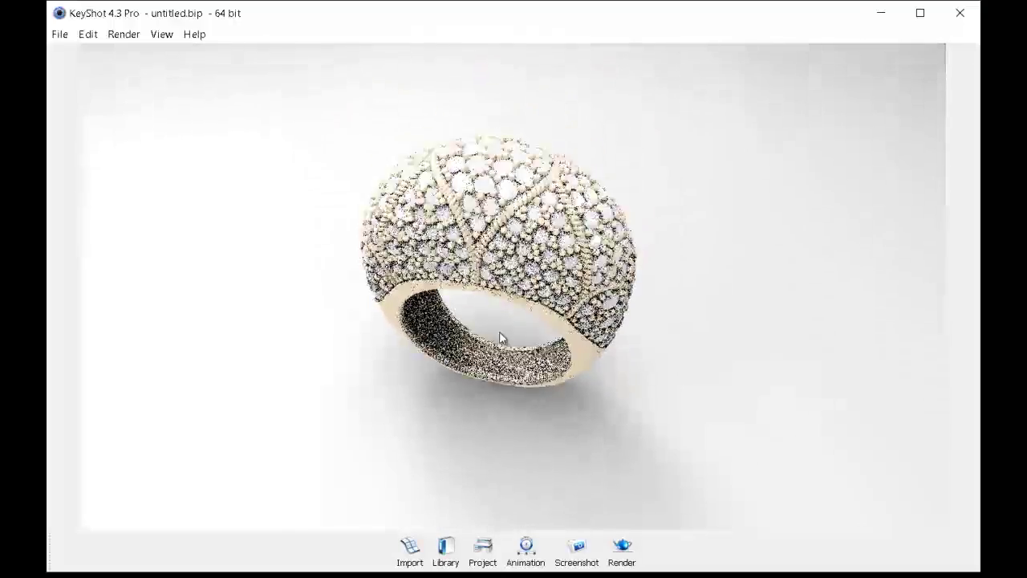
pyautogui.moveTo(498, 337); pyautogui.dragTo(422, 179)
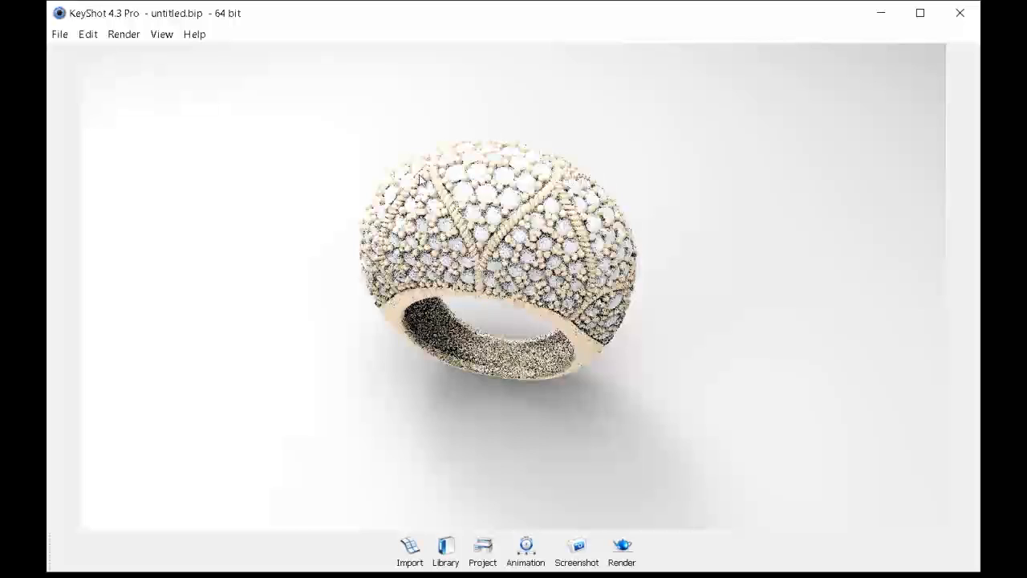
pyautogui.moveTo(421, 181); pyautogui.dragTo(397, 229)
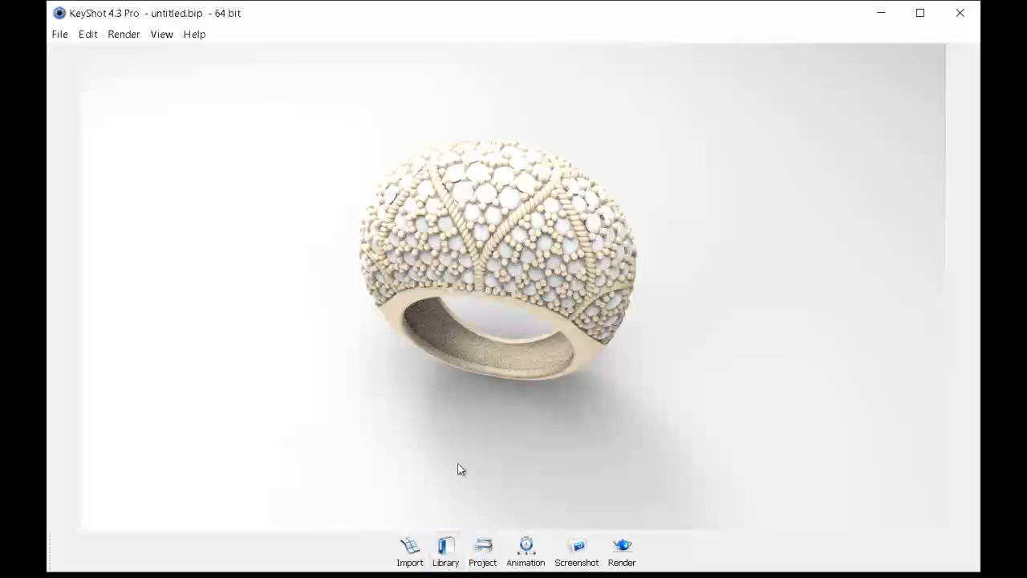
# - Browse the material library to Gem Stones for the ring's pavé stones
pyautogui.click(445, 551)
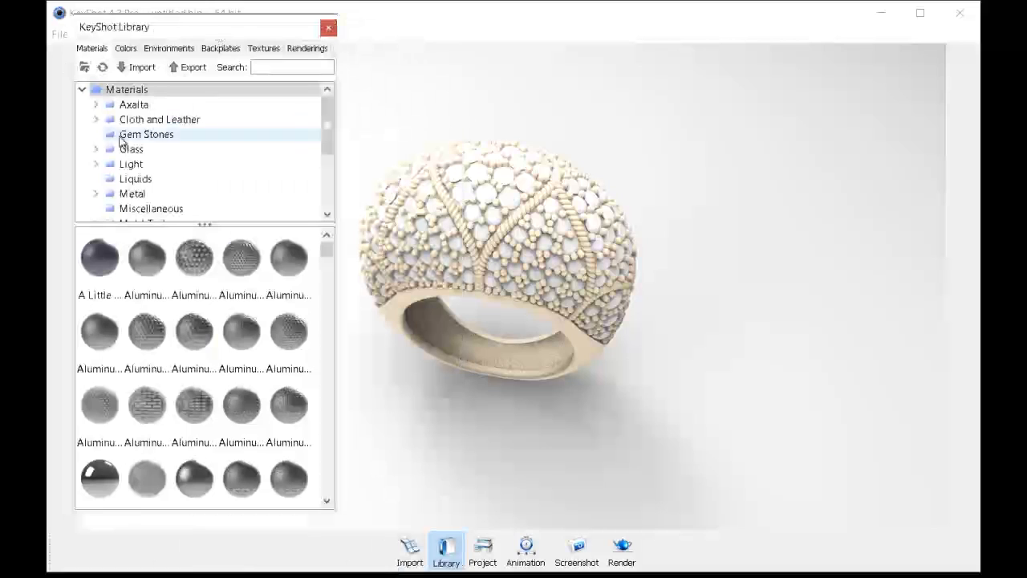
pyautogui.click(146, 134)
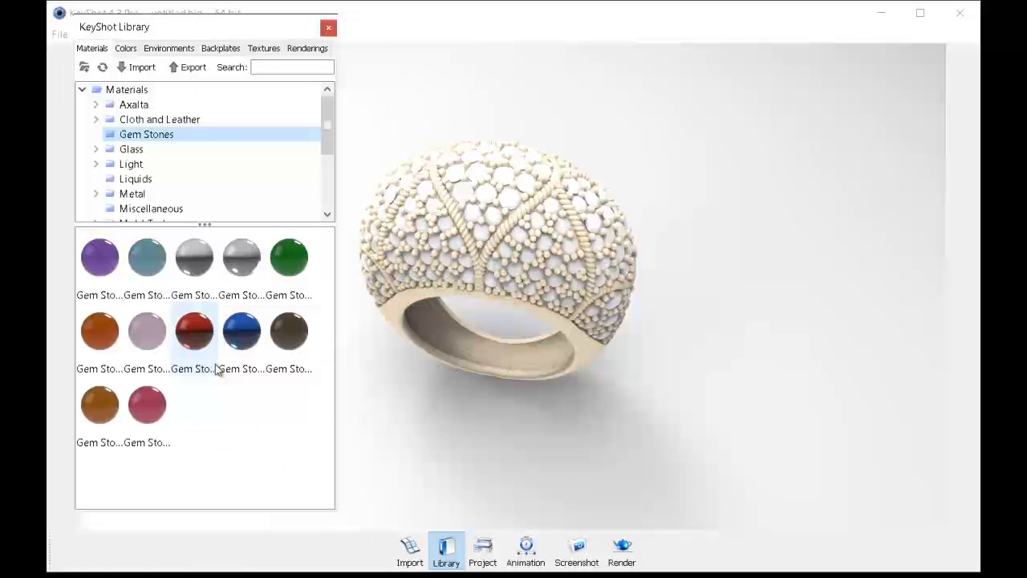
pyautogui.moveTo(100, 258)
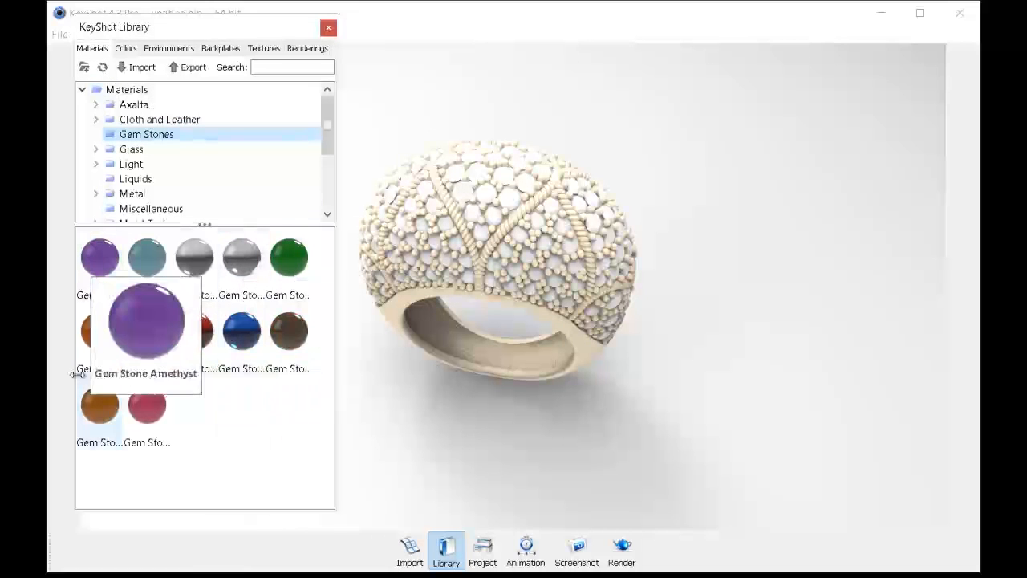
pyautogui.moveTo(194, 331)
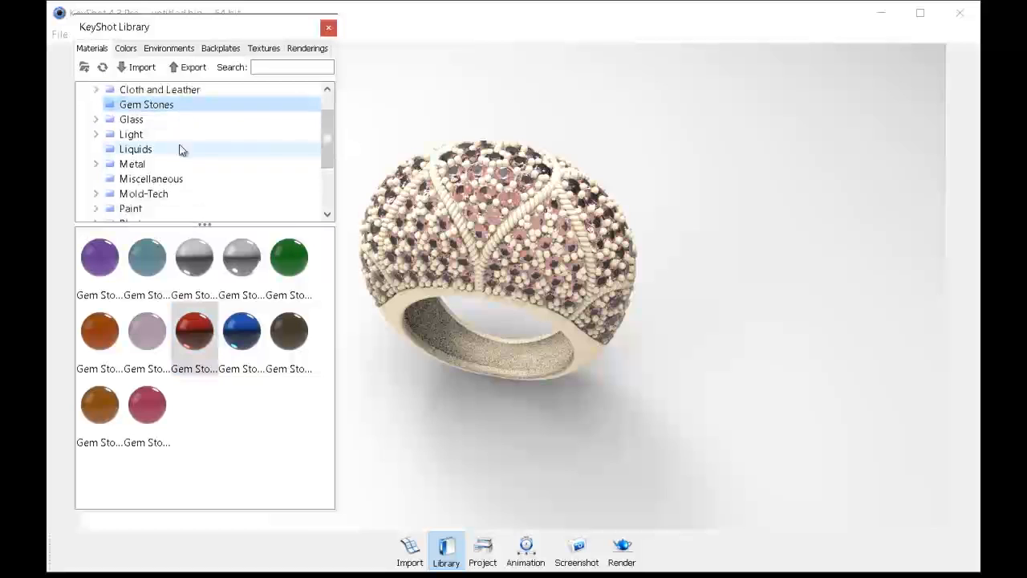
# - Browse Metal > Precious > Gold to give the ring an 18k gold material
pyautogui.click(132, 164)
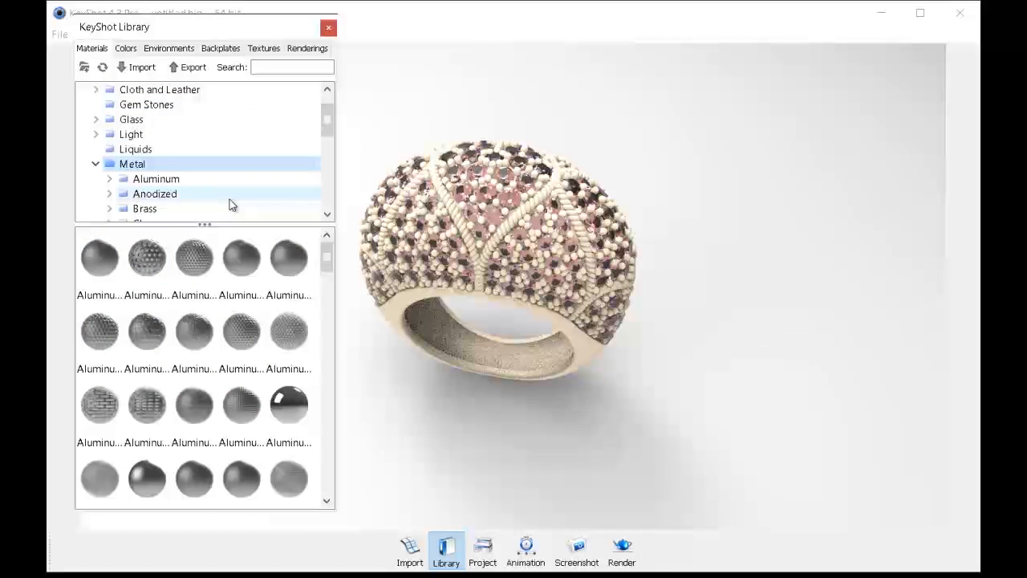
pyautogui.scroll(-3)
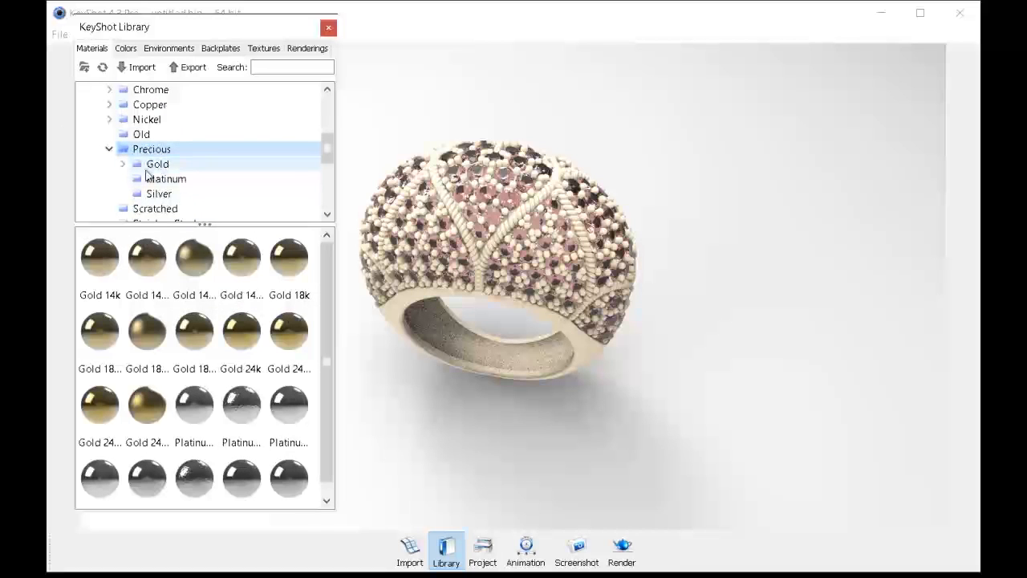
pyautogui.click(158, 163)
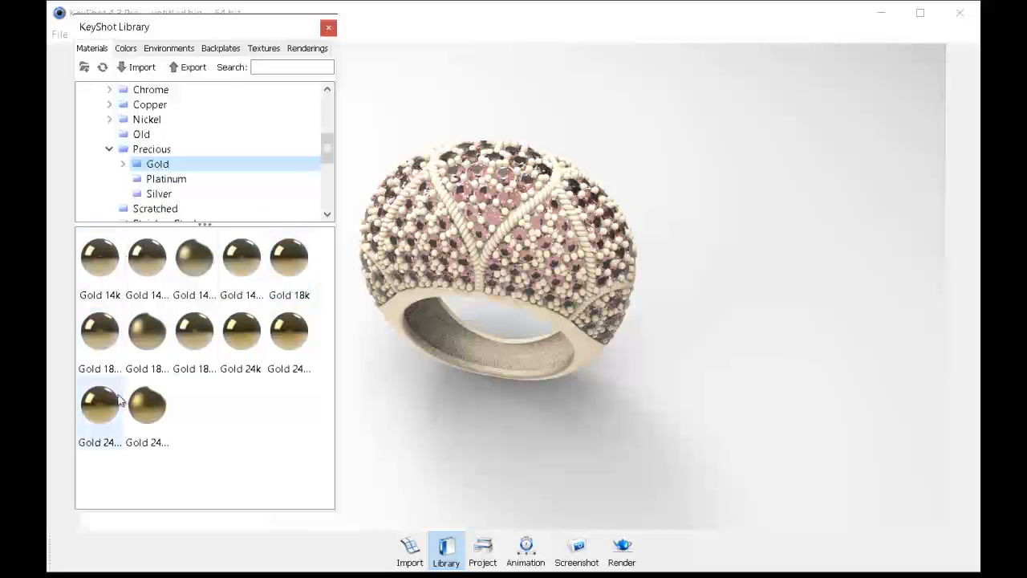
pyautogui.moveTo(288, 257)
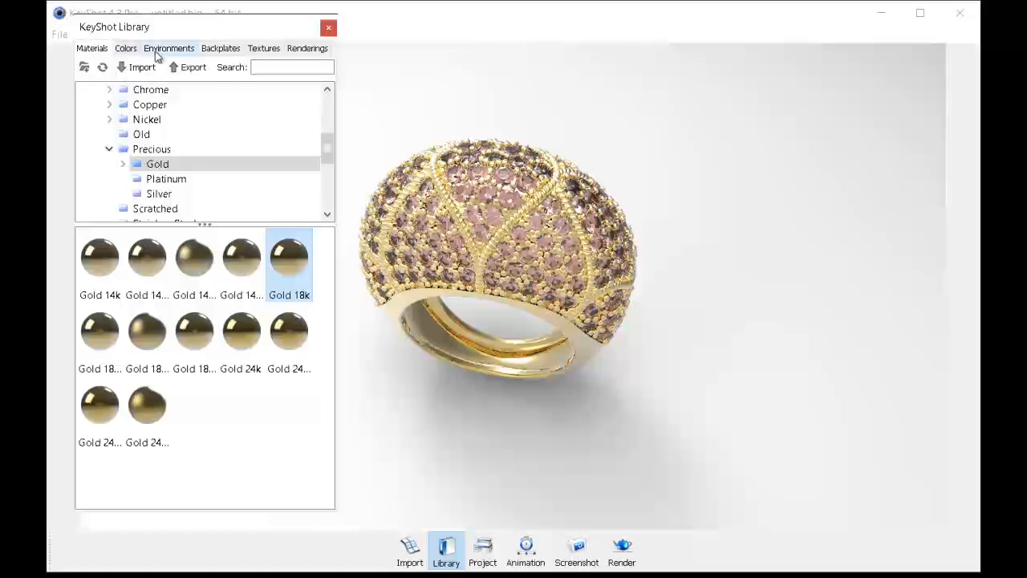
# - Browse the Environments library down to the Light Tent presets
pyautogui.click(169, 48)
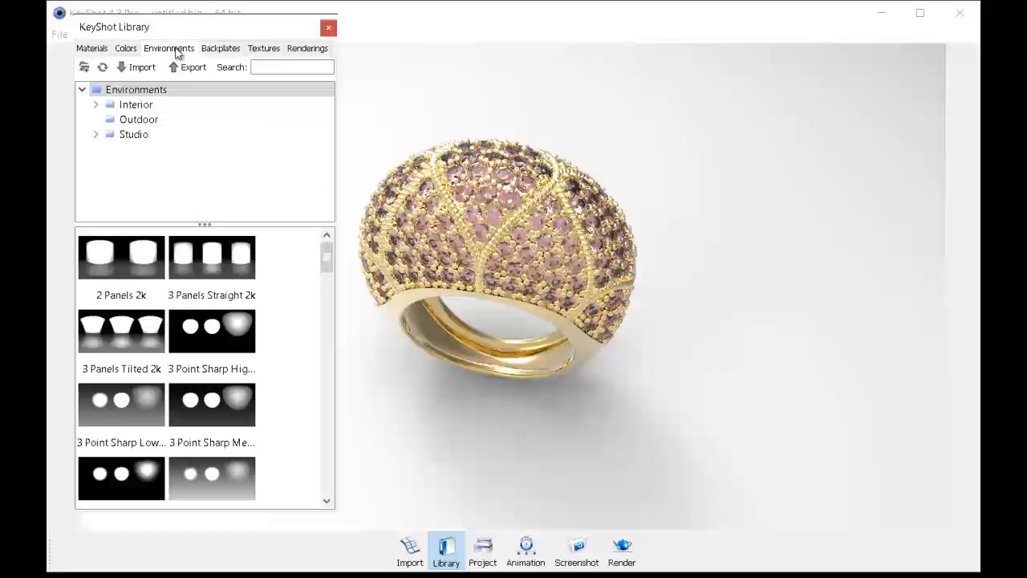
pyautogui.moveTo(183, 397)
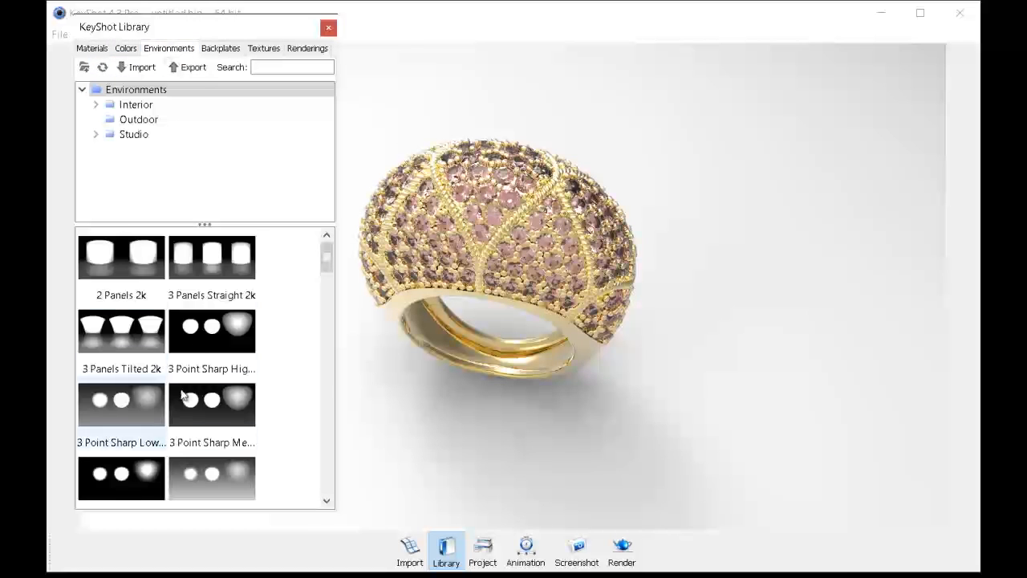
pyautogui.moveTo(267, 276)
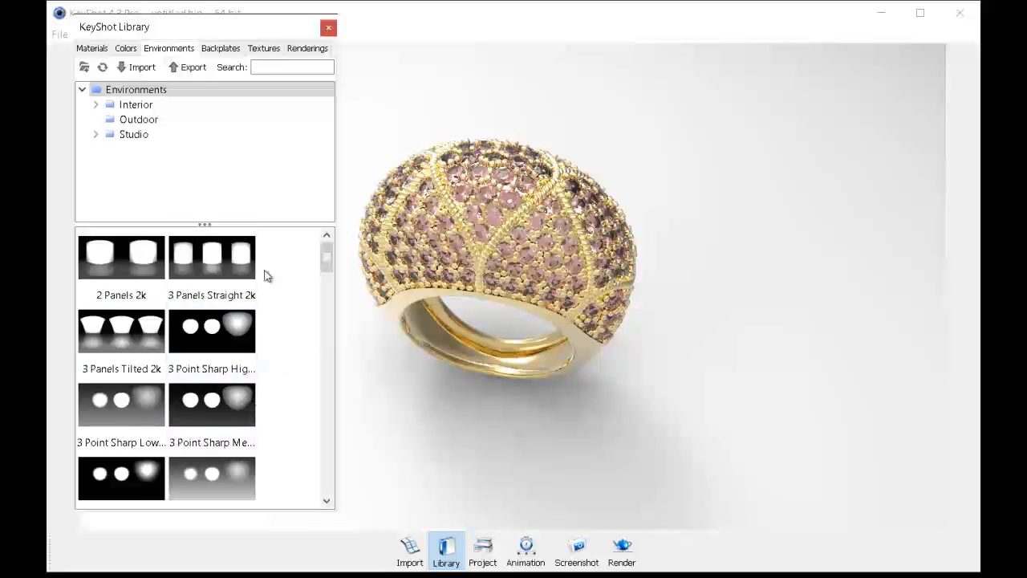
pyautogui.click(121, 331)
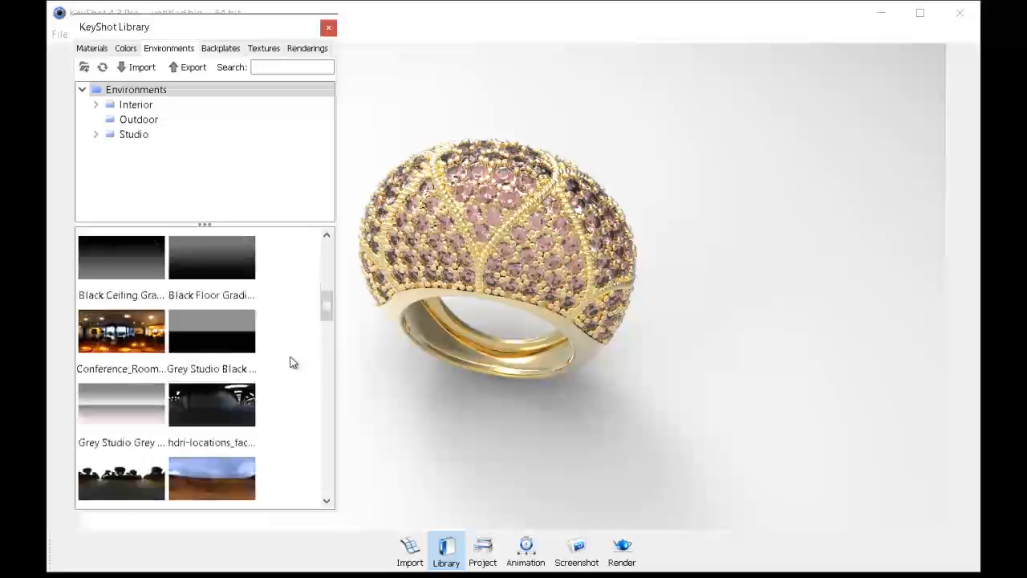
pyautogui.scroll(-3)
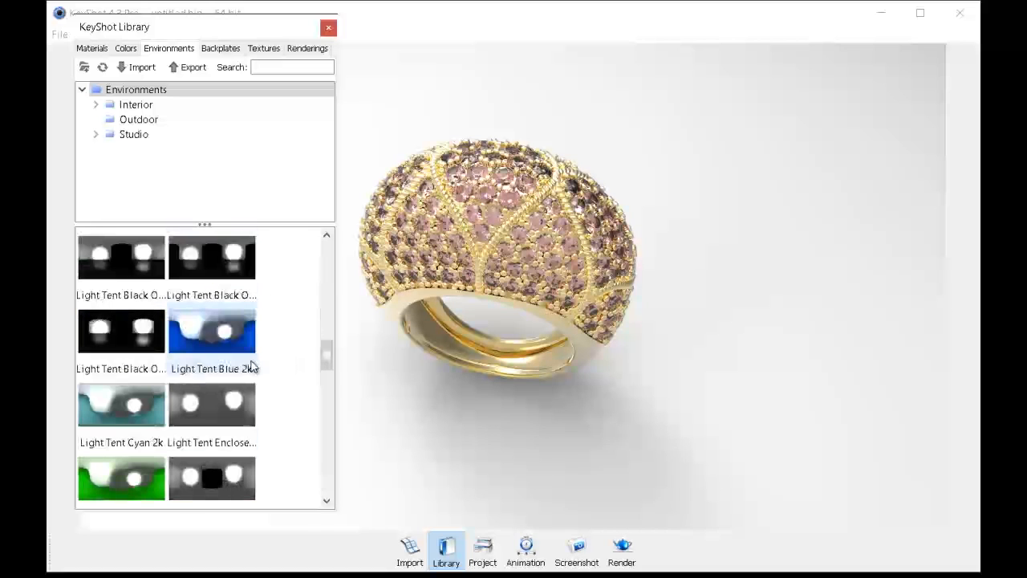
pyautogui.moveTo(213, 460)
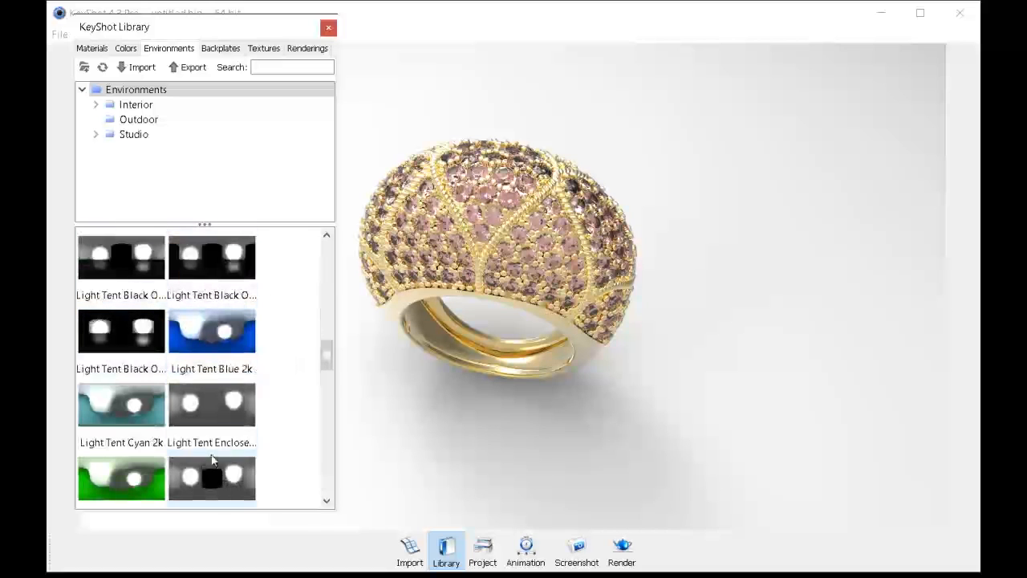
pyautogui.scroll(-3)
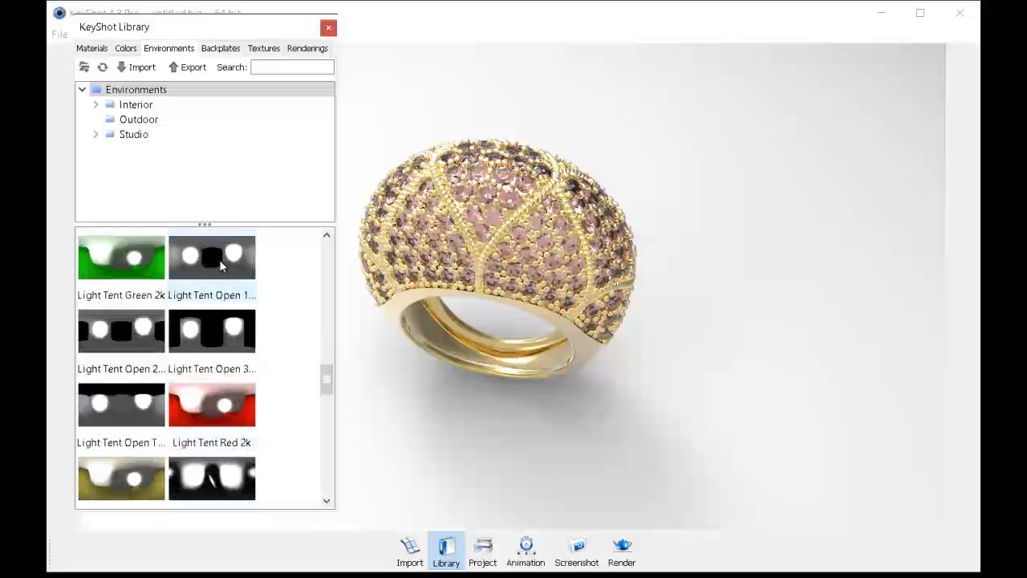
pyautogui.moveTo(238, 267)
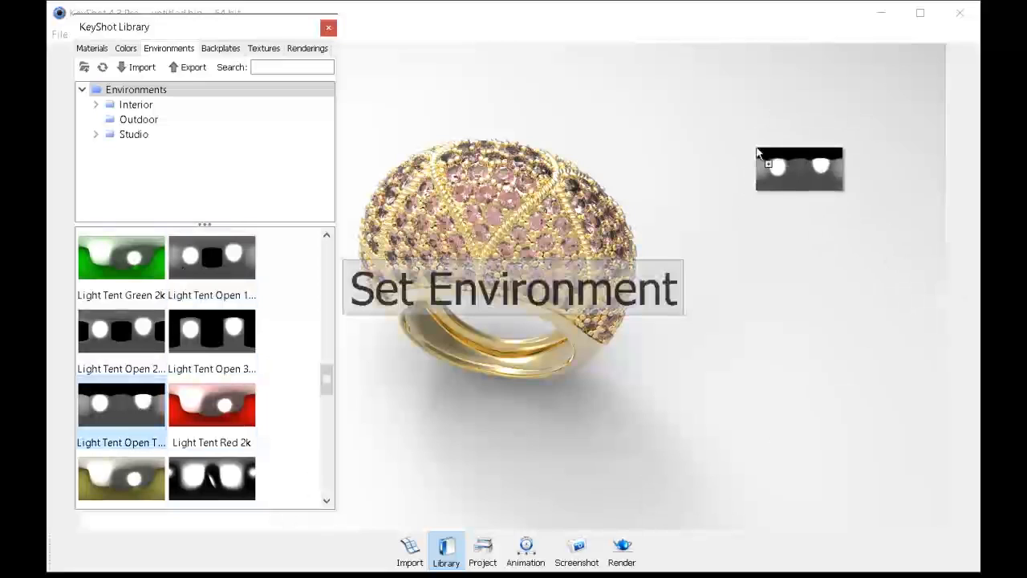
# - Try several light tent environments and settle on Light Tent White Open 2k
pyautogui.doubleClick(211, 478)
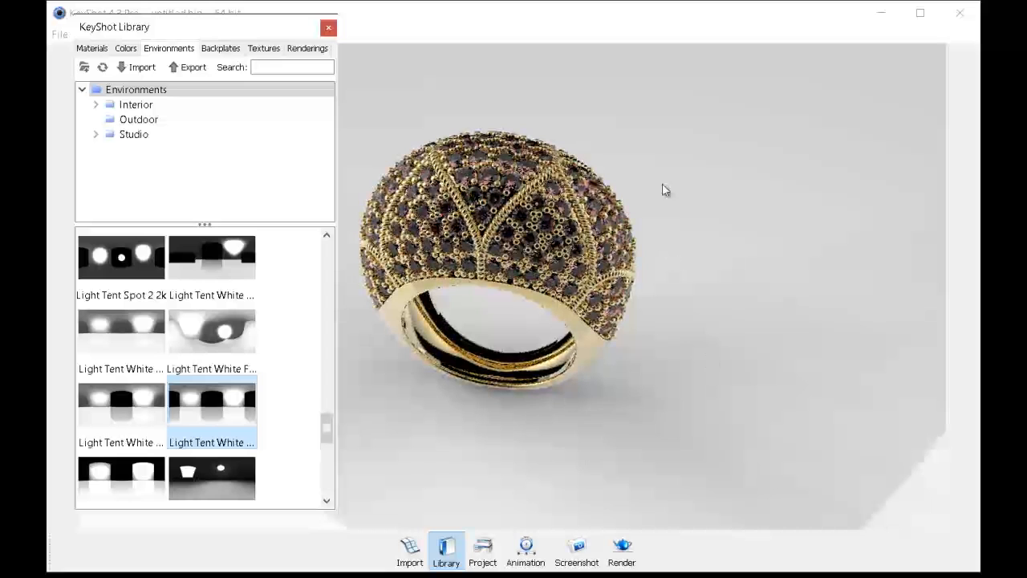
pyautogui.doubleClick(121, 405)
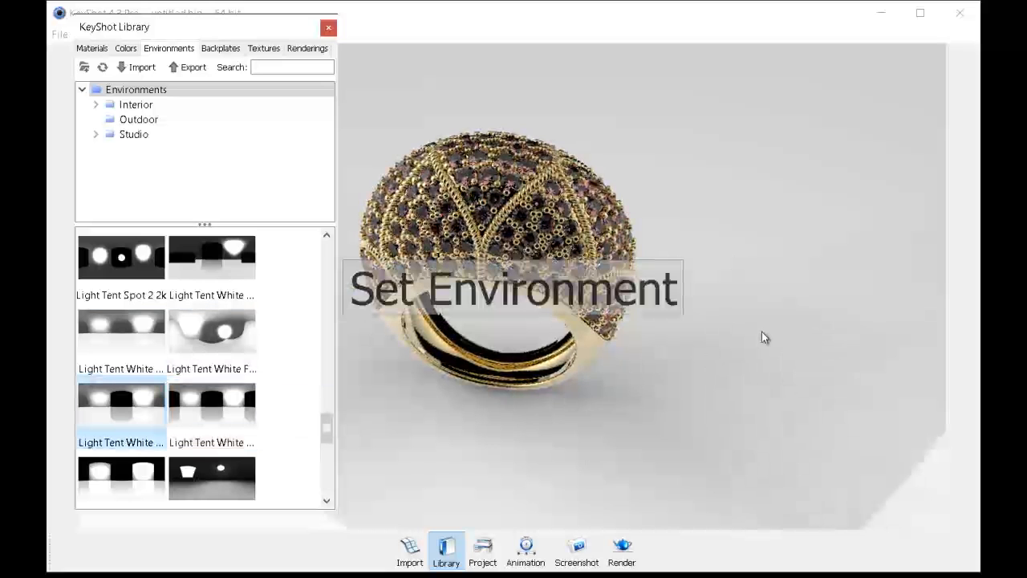
pyautogui.doubleClick(212, 327)
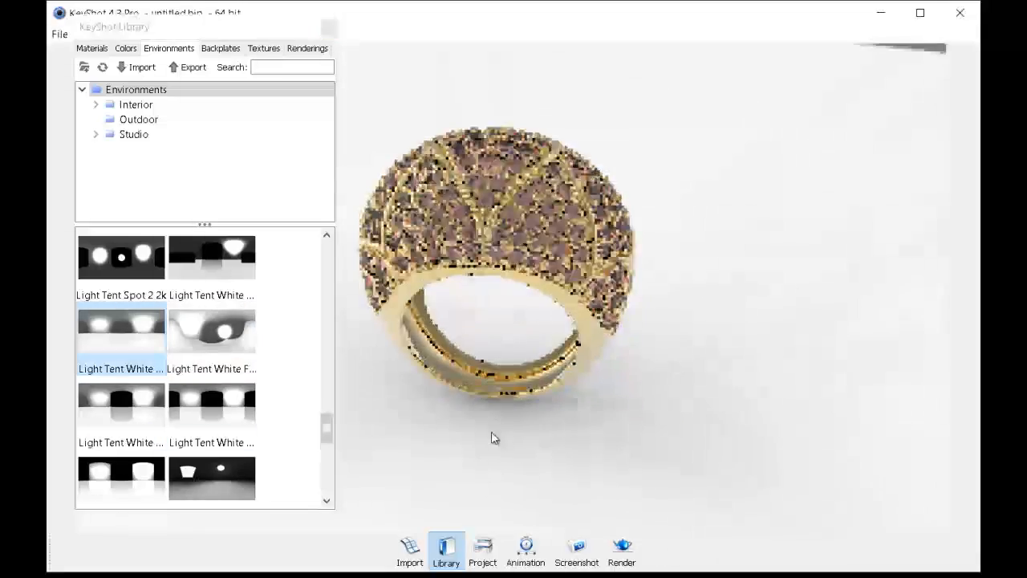
pyautogui.click(121, 478)
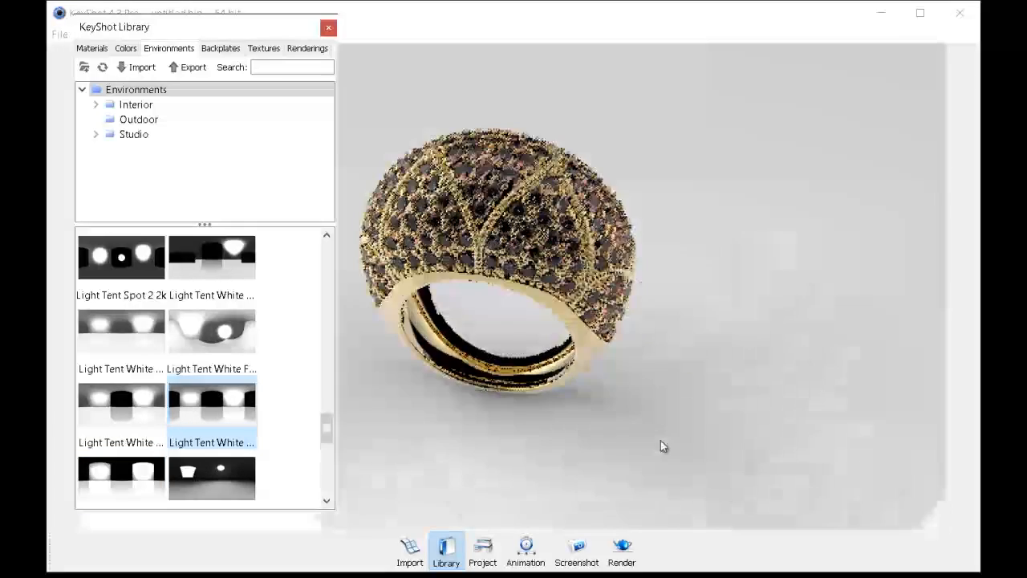
pyautogui.moveTo(663, 445); pyautogui.dragTo(538, 319)
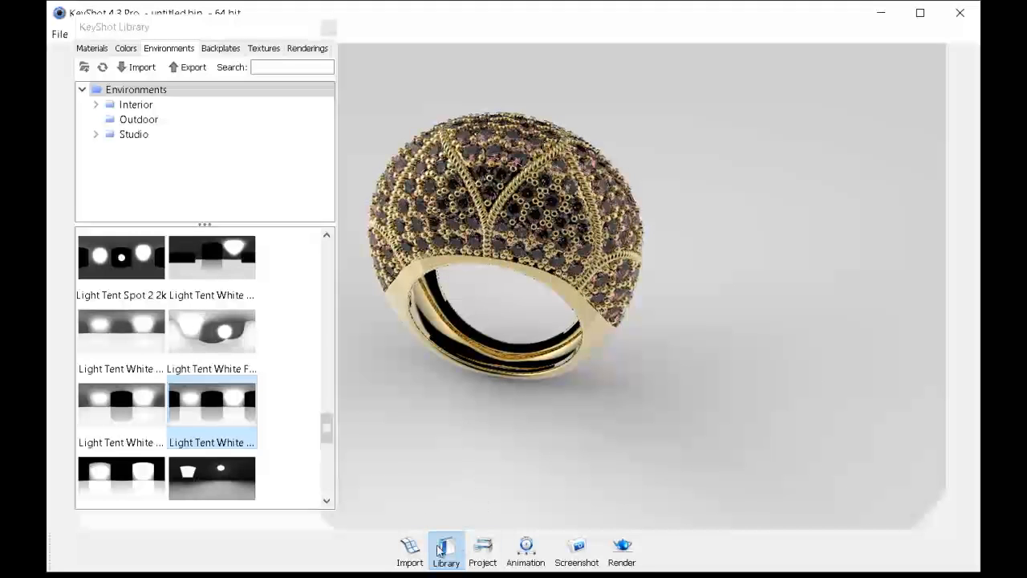
# - Close the library and show the Project's materials list with the gem stone and Gold 18k
pyautogui.click(446, 551)
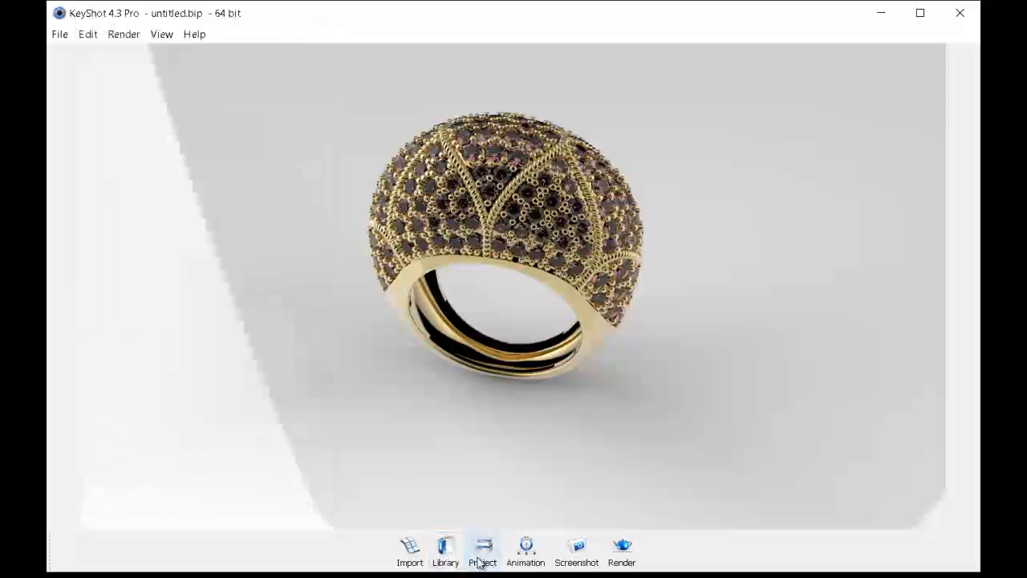
pyautogui.click(483, 550)
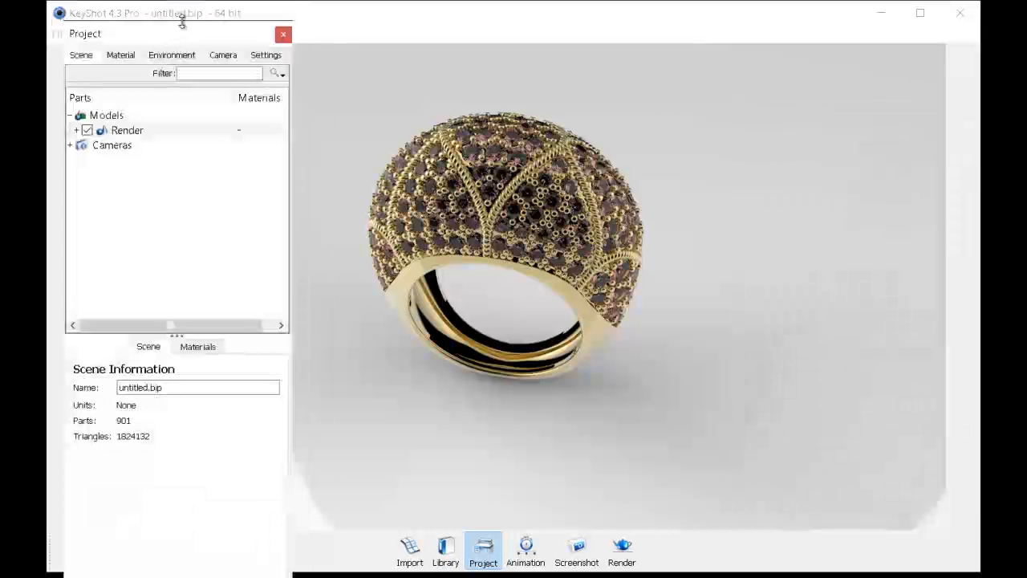
pyautogui.moveTo(177, 25); pyautogui.dragTo(161, 25)
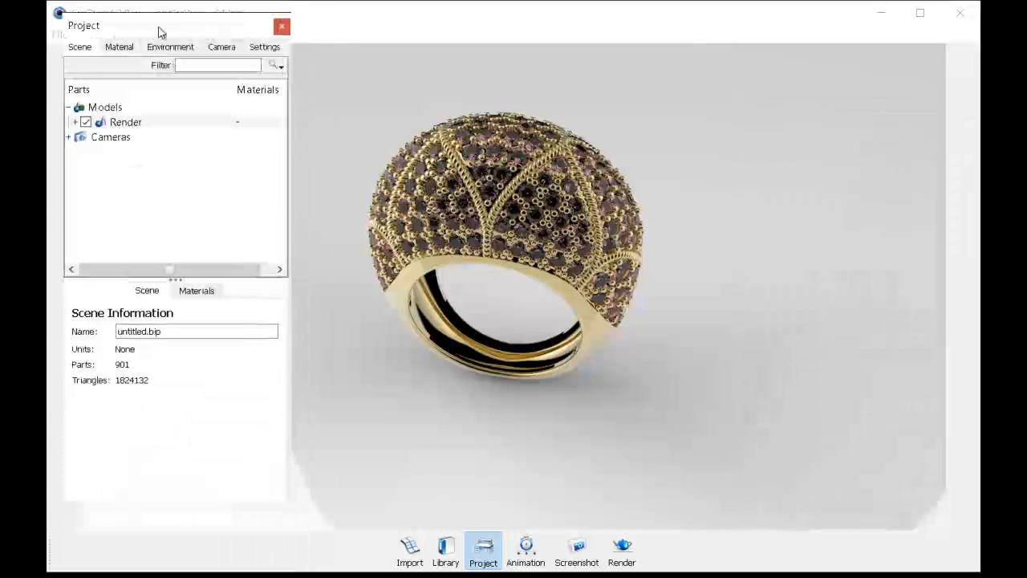
pyautogui.click(119, 46)
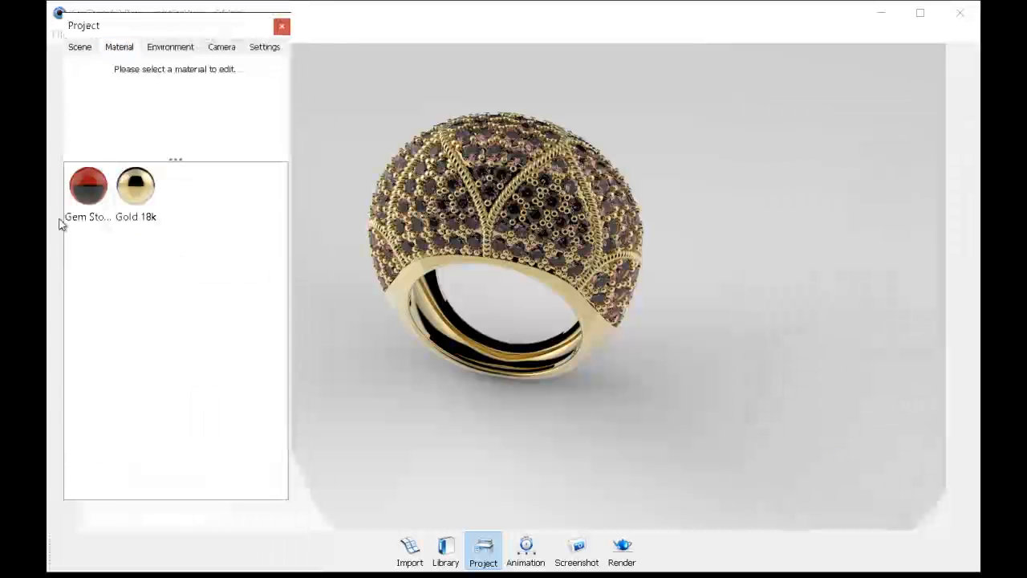
# - Tune Gem Stone Ruby to refraction index 2.11 and transparency 0.171 for deeper red stones
pyautogui.click(88, 186)
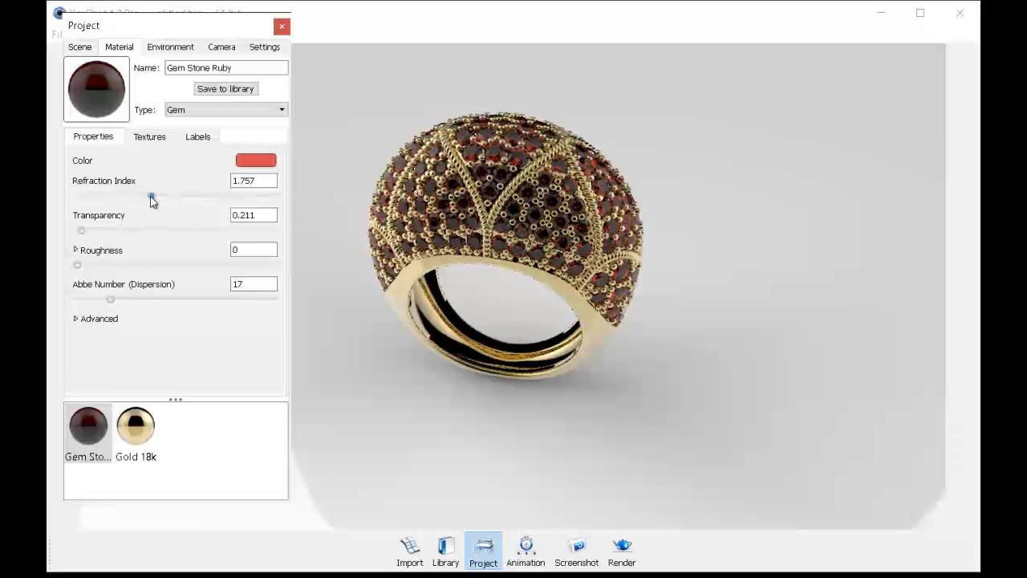
pyautogui.moveTo(152, 195); pyautogui.dragTo(122, 195)
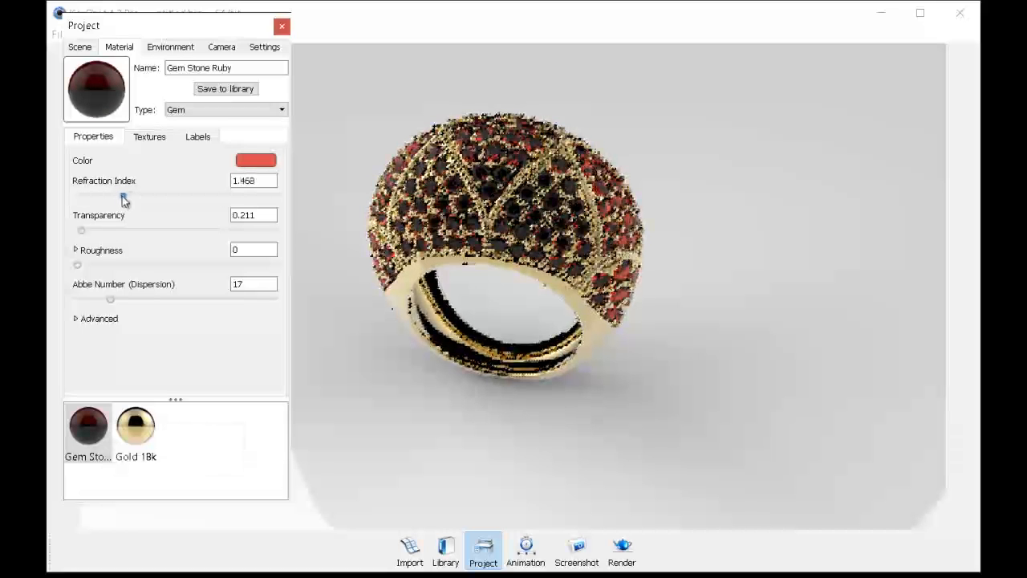
pyautogui.write('2.524')
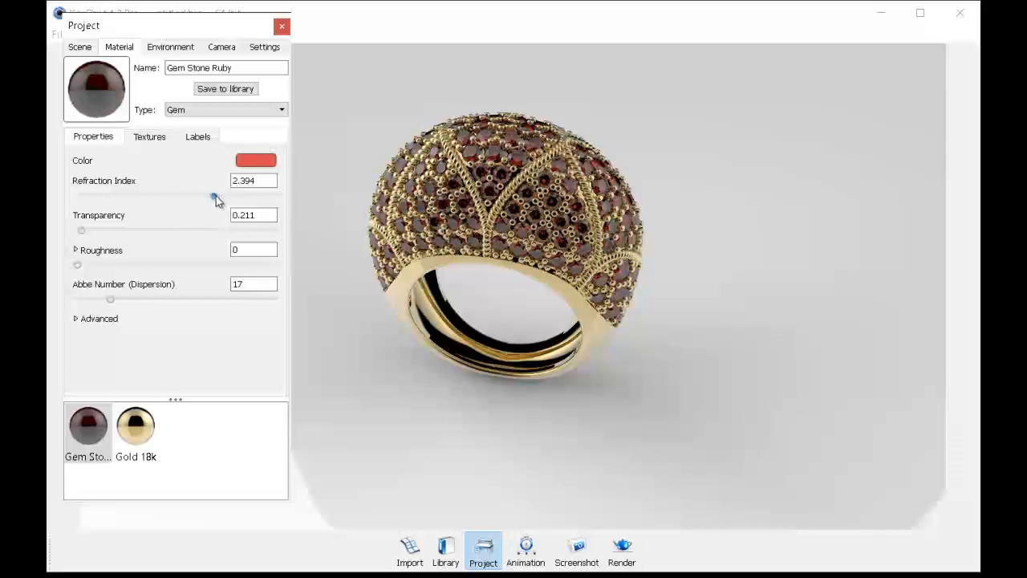
pyautogui.moveTo(216, 197); pyautogui.dragTo(191, 197)
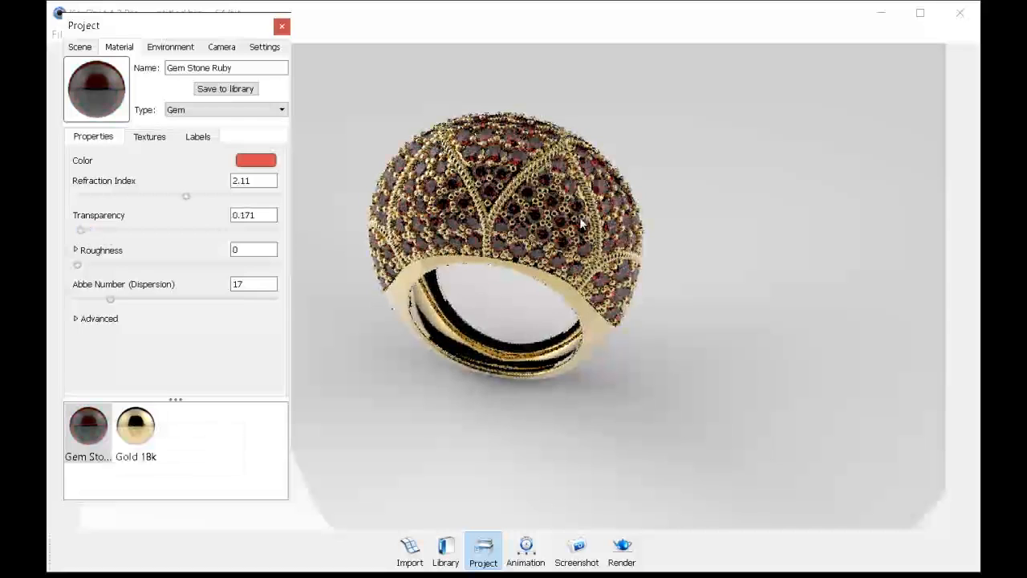
pyautogui.moveTo(582, 225); pyautogui.dragTo(486, 348)
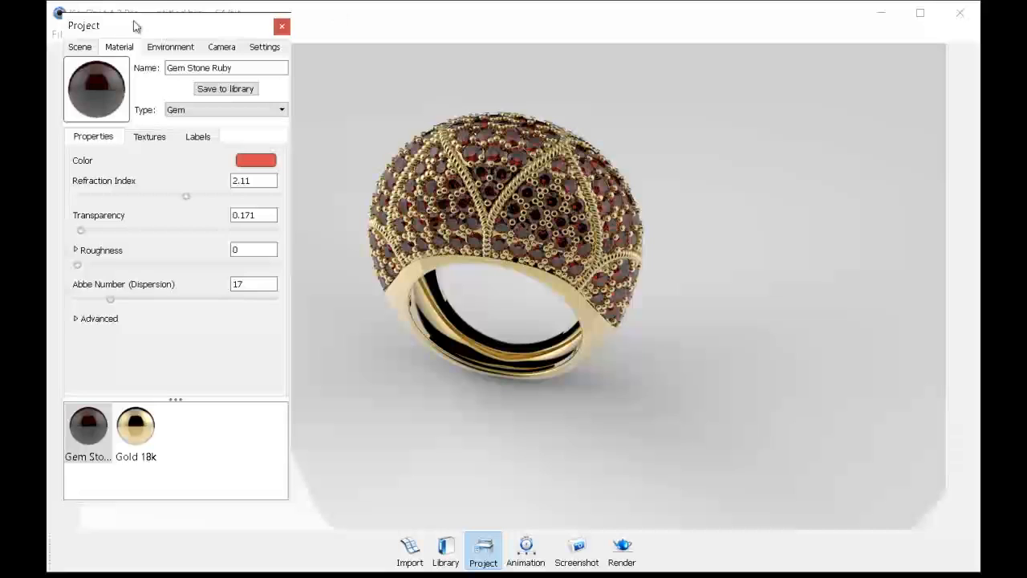
pyautogui.click(170, 47)
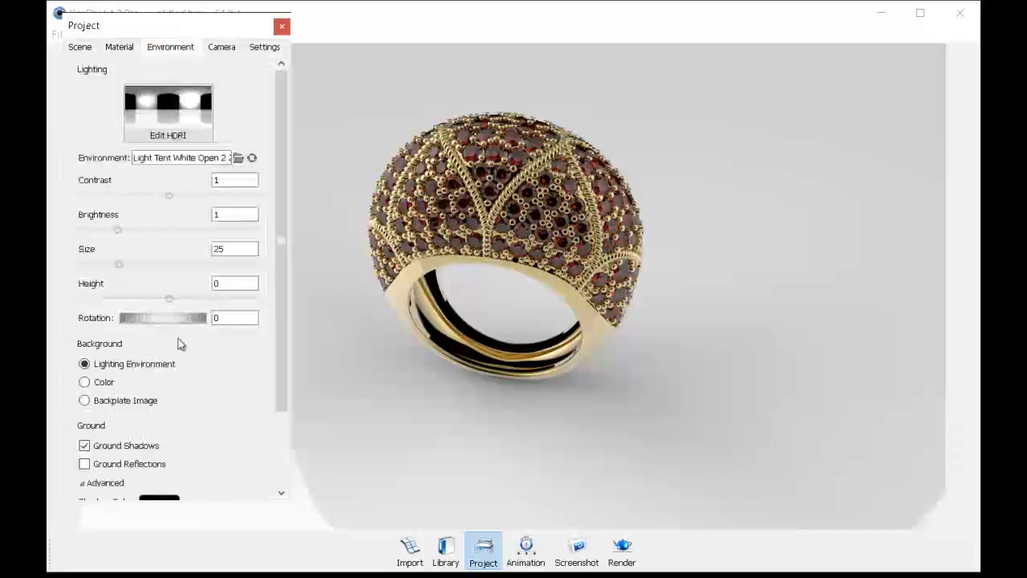
# - Rotate the light tent environment to 103 and switch the background to a plain colour
pyautogui.moveTo(133, 317); pyautogui.dragTo(199, 318)
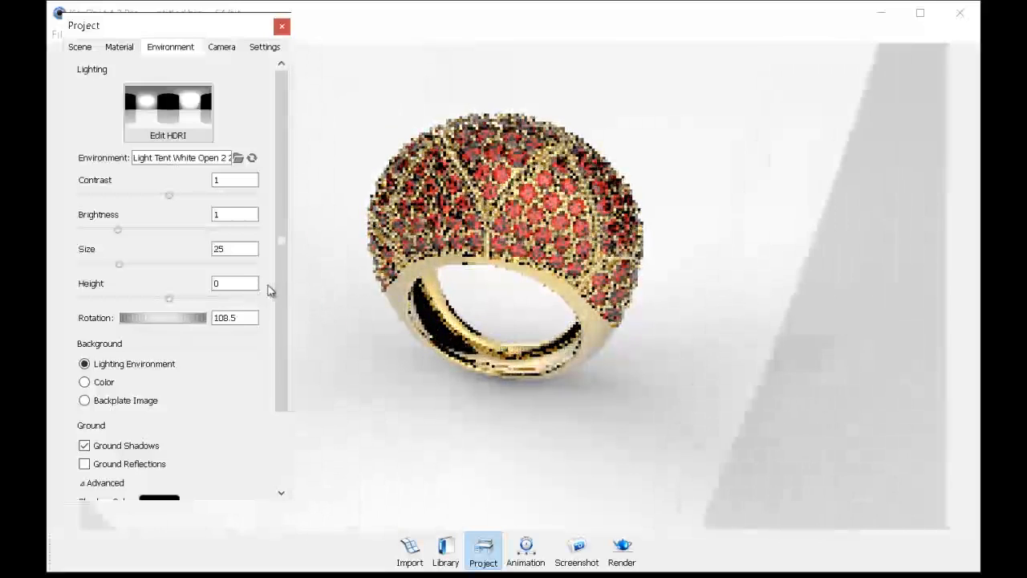
pyautogui.moveTo(193, 318); pyautogui.dragTo(160, 318)
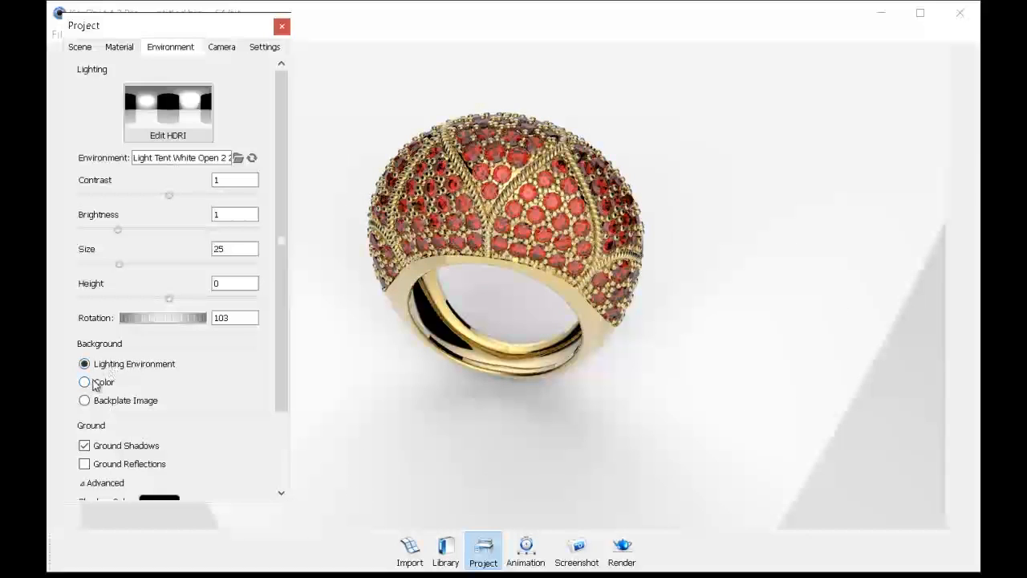
pyautogui.click(84, 382)
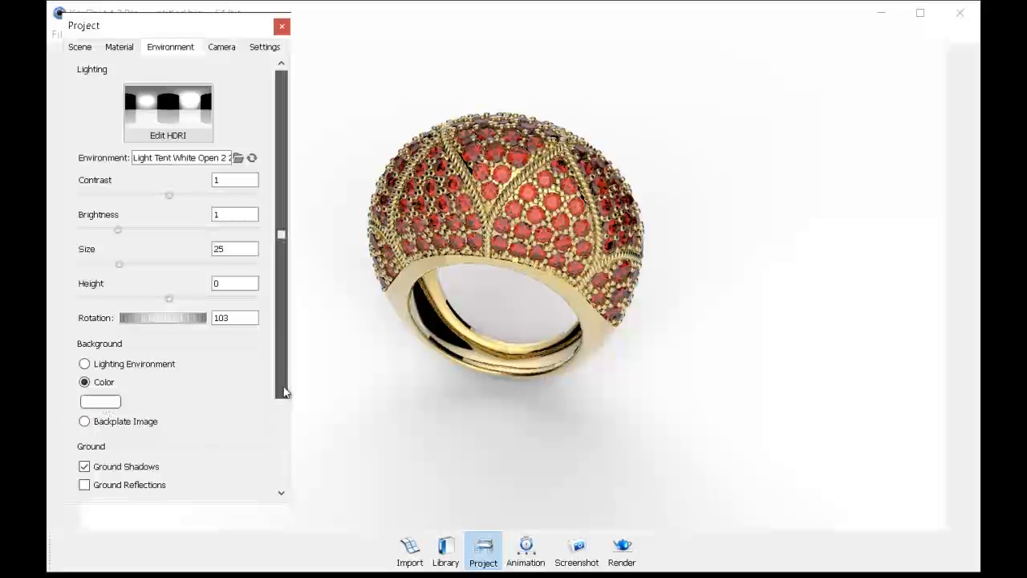
# - Enable ground reflections and bring up the free camera's settings
pyautogui.scroll(-3)
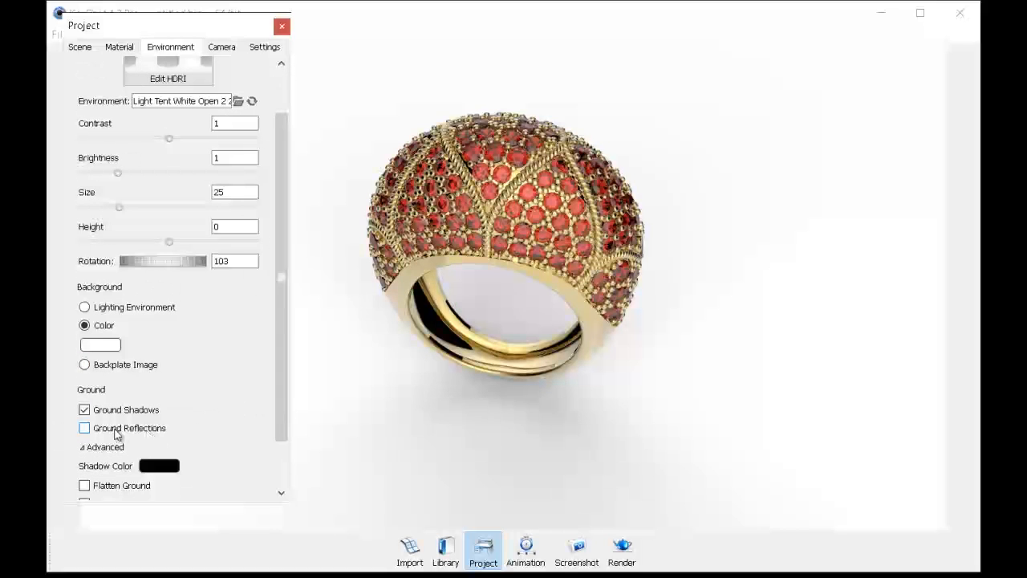
pyautogui.click(84, 428)
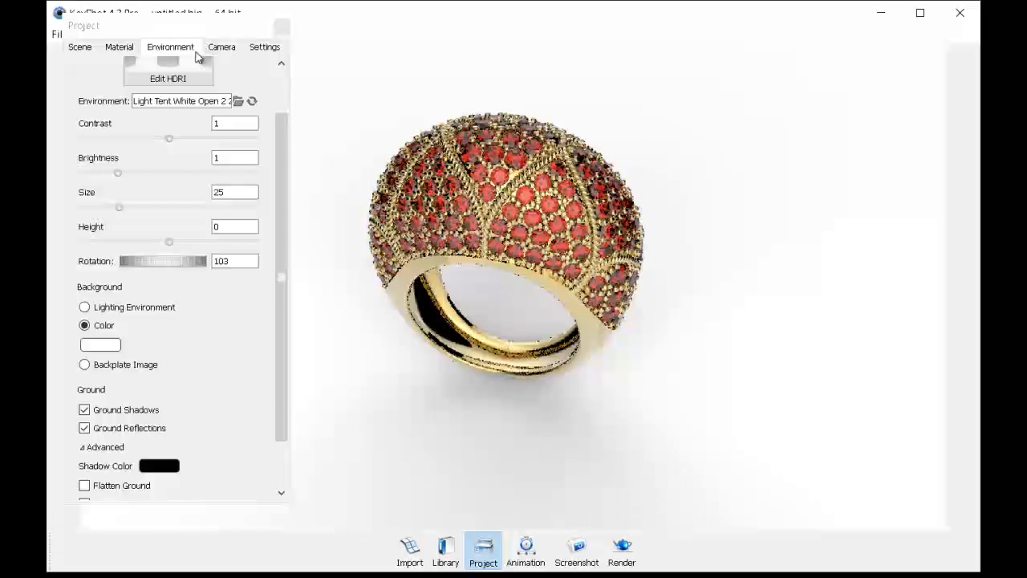
pyautogui.click(222, 47)
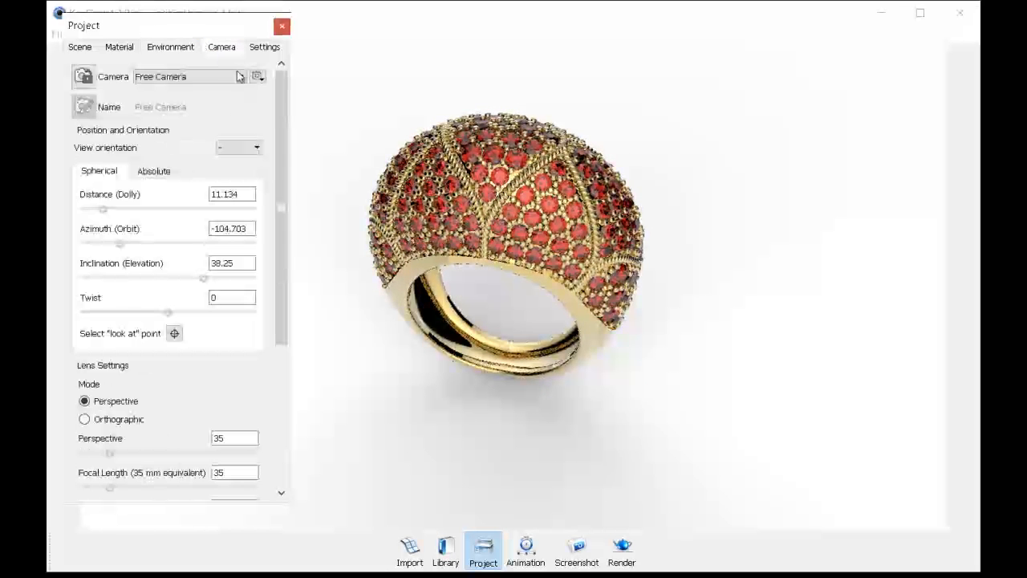
# - Turn on depth of field focused on the ring's dome gems, focus distance 9.655
pyautogui.scroll(-3)
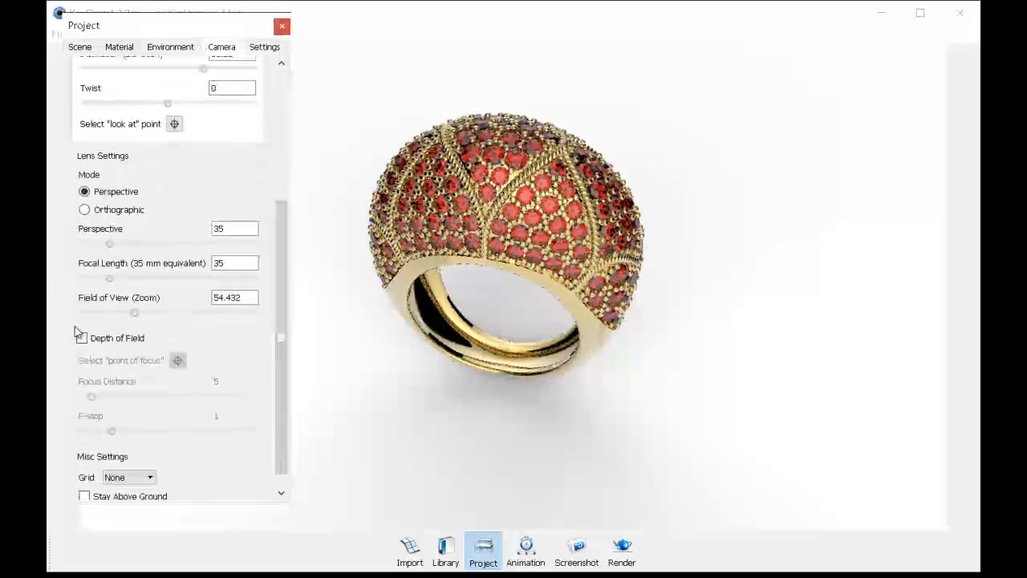
pyautogui.click(81, 338)
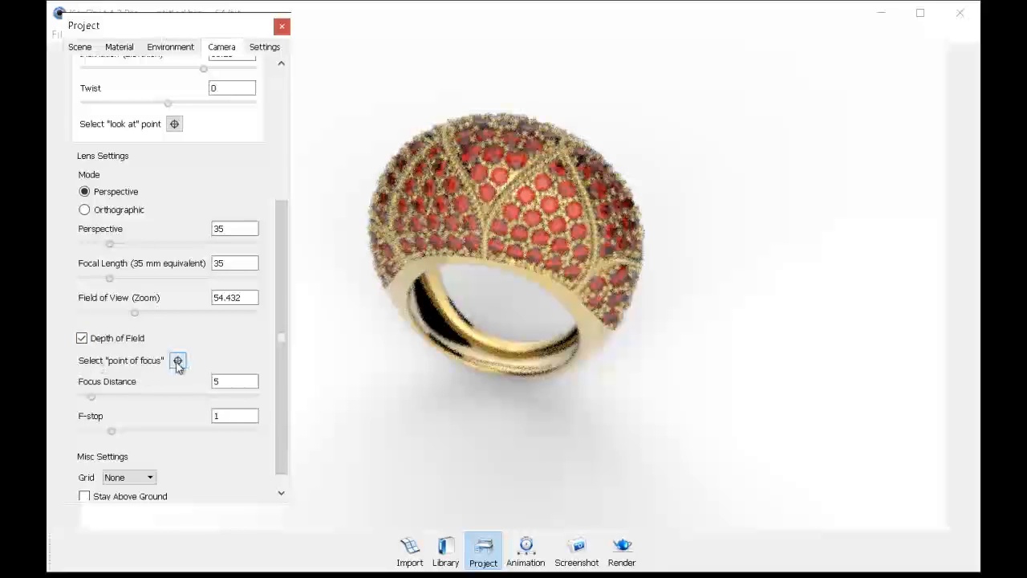
pyautogui.click(178, 360)
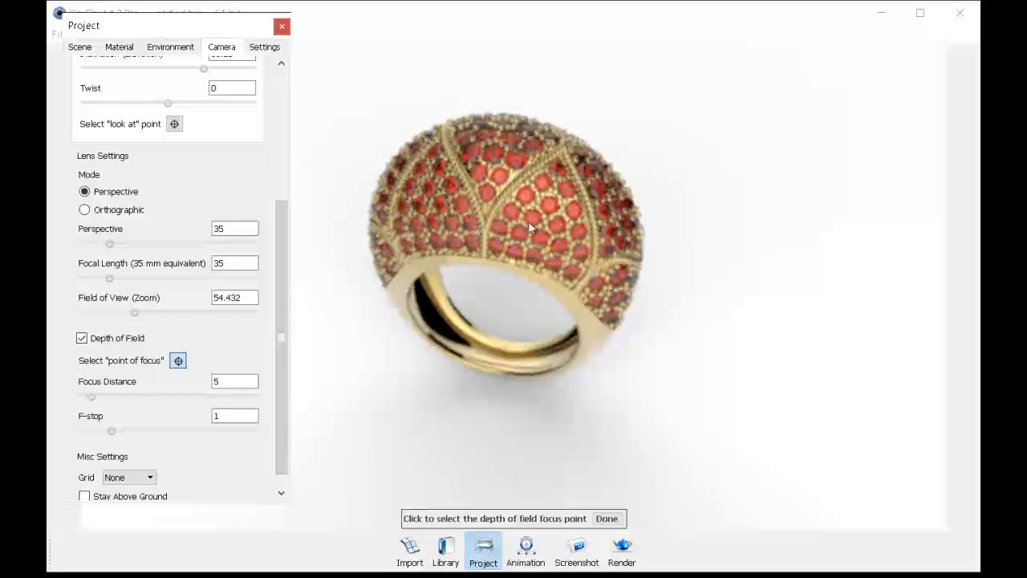
pyautogui.moveTo(506, 194)
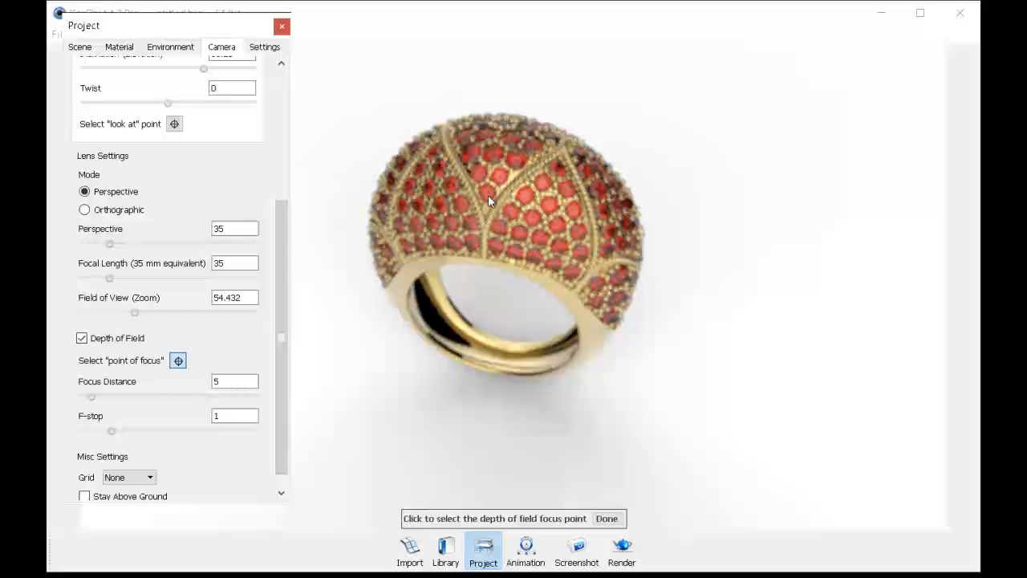
pyautogui.click(496, 224)
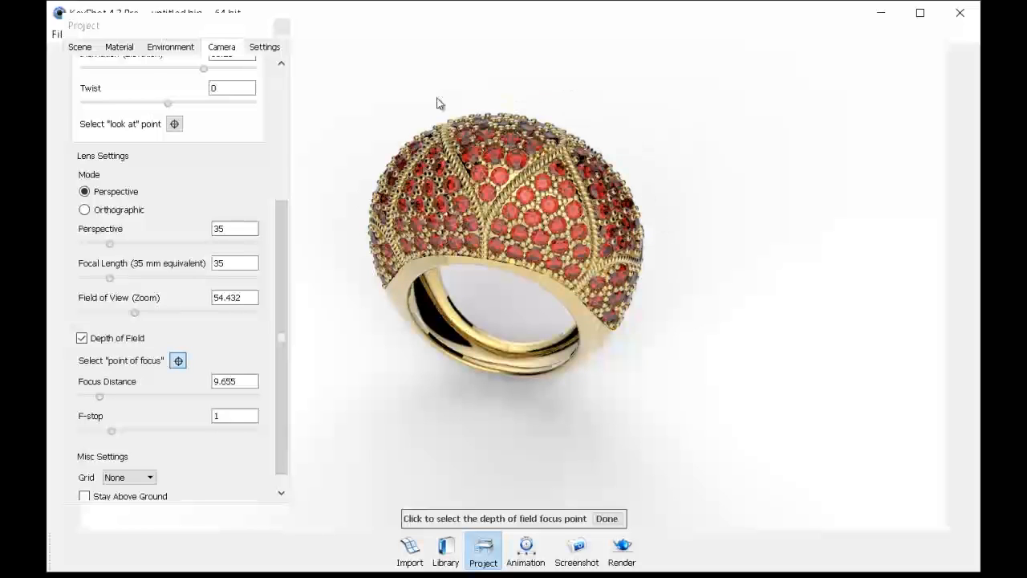
pyautogui.moveTo(435, 319)
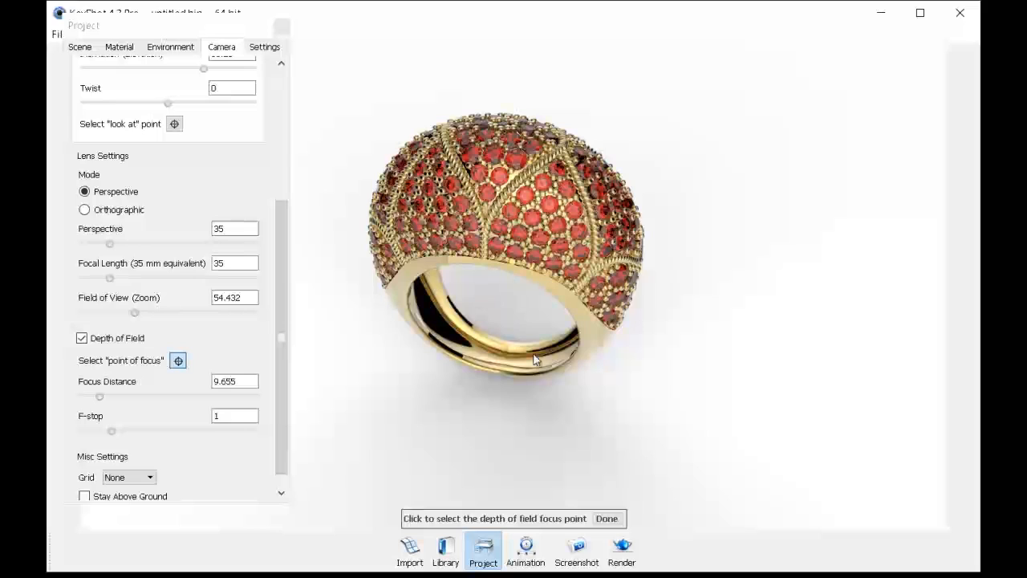
pyautogui.moveTo(94, 431)
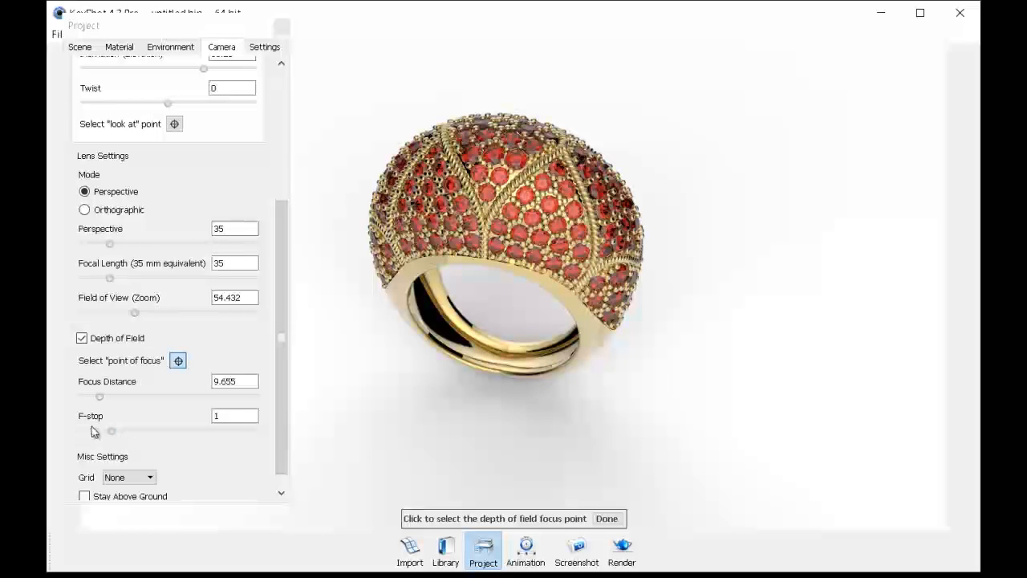
pyautogui.moveTo(221, 433)
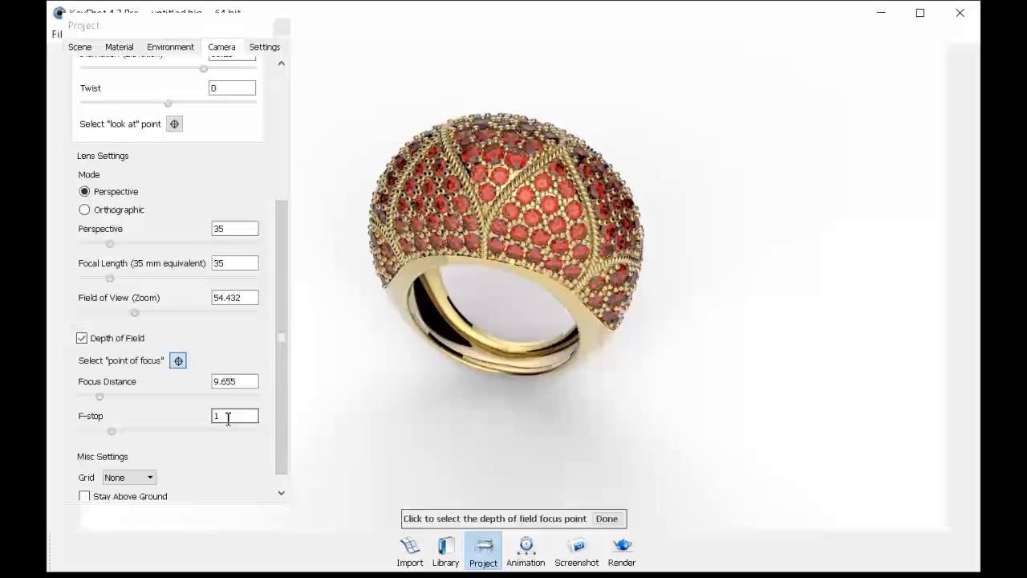
# - Lower the camera F-stop from 1 to .2 for shallower depth of field, then go to Render
pyautogui.tripleClick(234, 415)
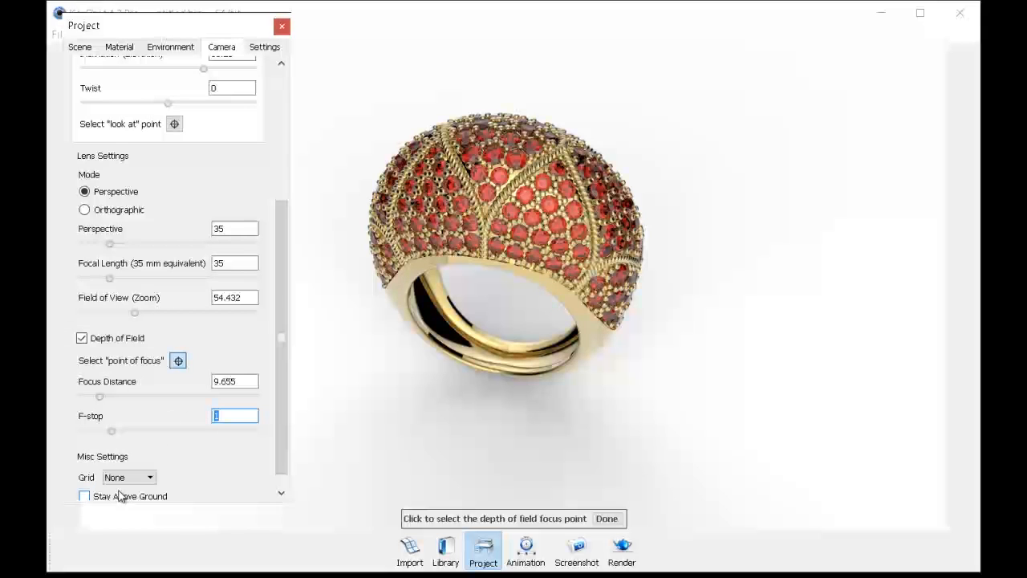
pyautogui.write('1')
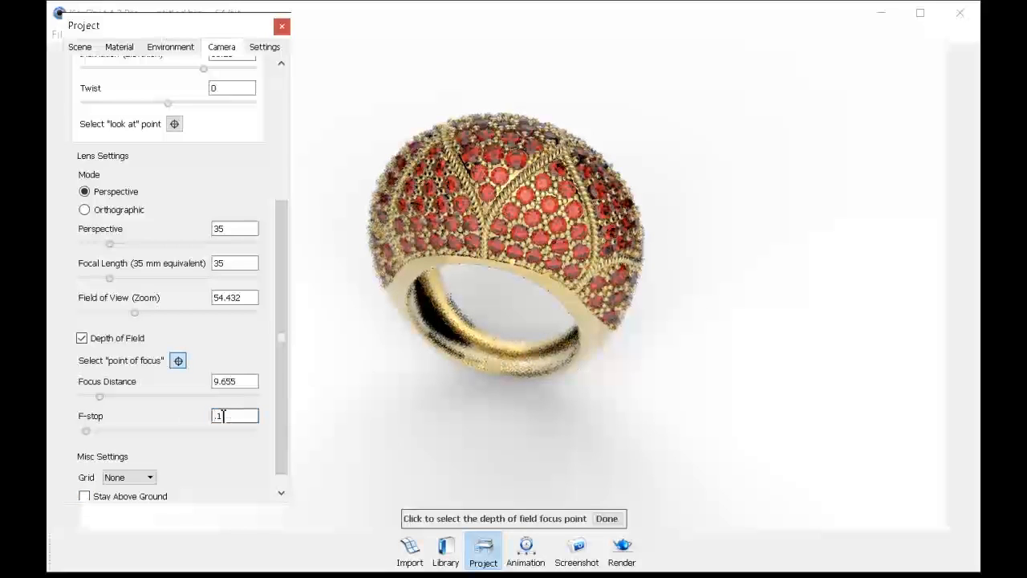
pyautogui.write('2')
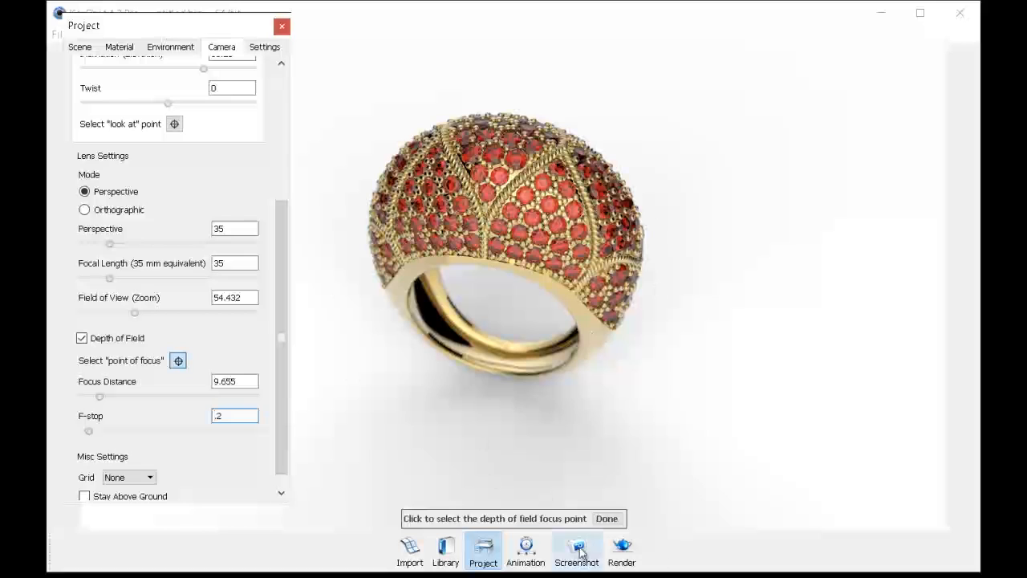
pyautogui.click(622, 550)
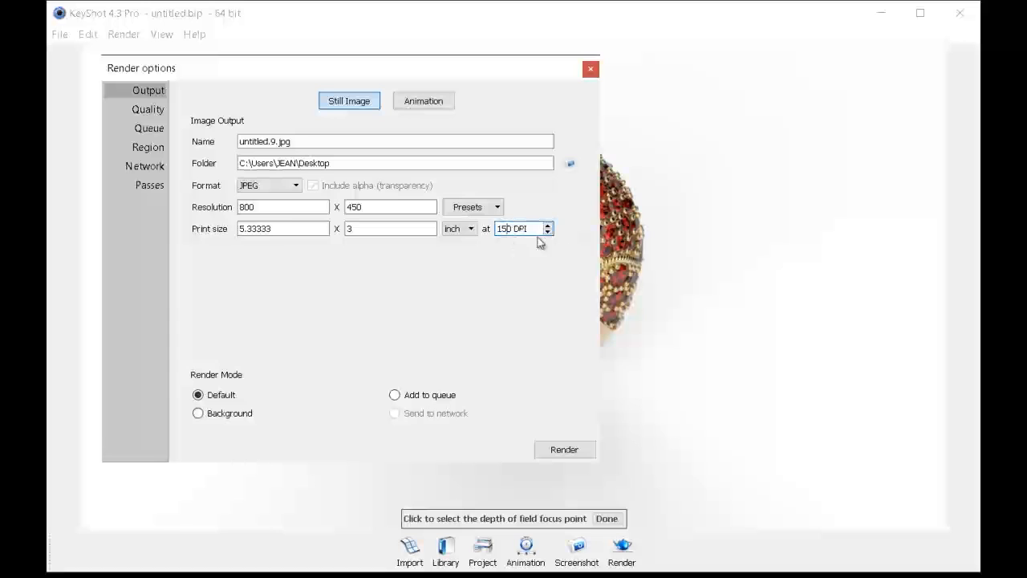
pyautogui.moveTo(522, 251)
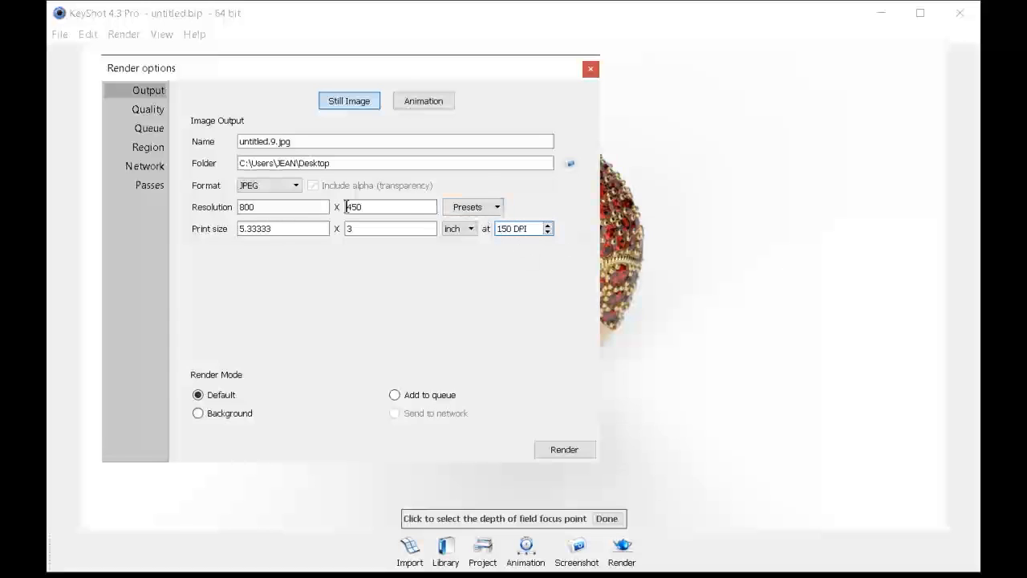
# - Review the still JPEG output settings: 800 × 450 at 150 DPI, print size 5.33333 × 3 inches
pyautogui.click(473, 207)
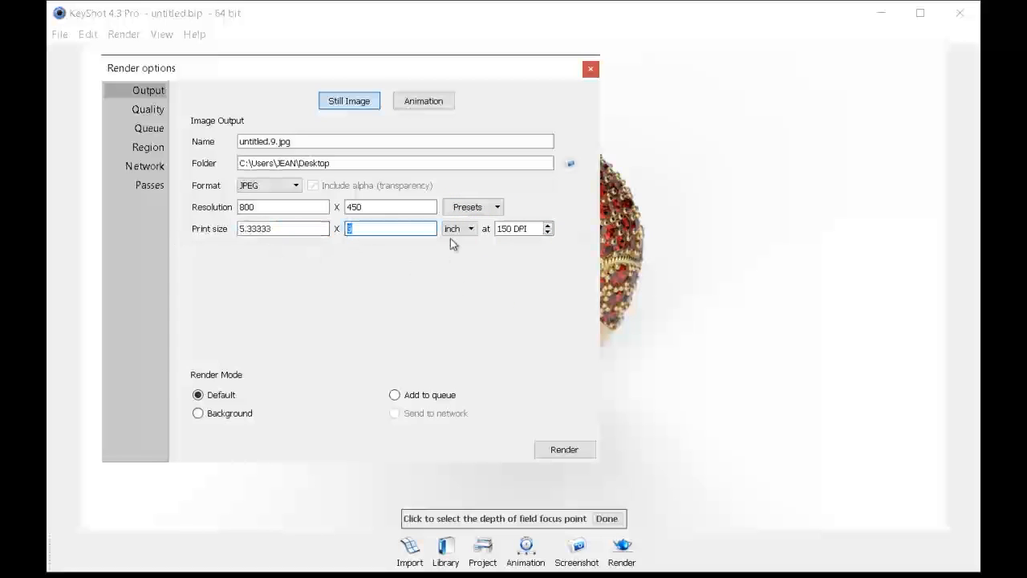
pyautogui.moveTo(313, 243)
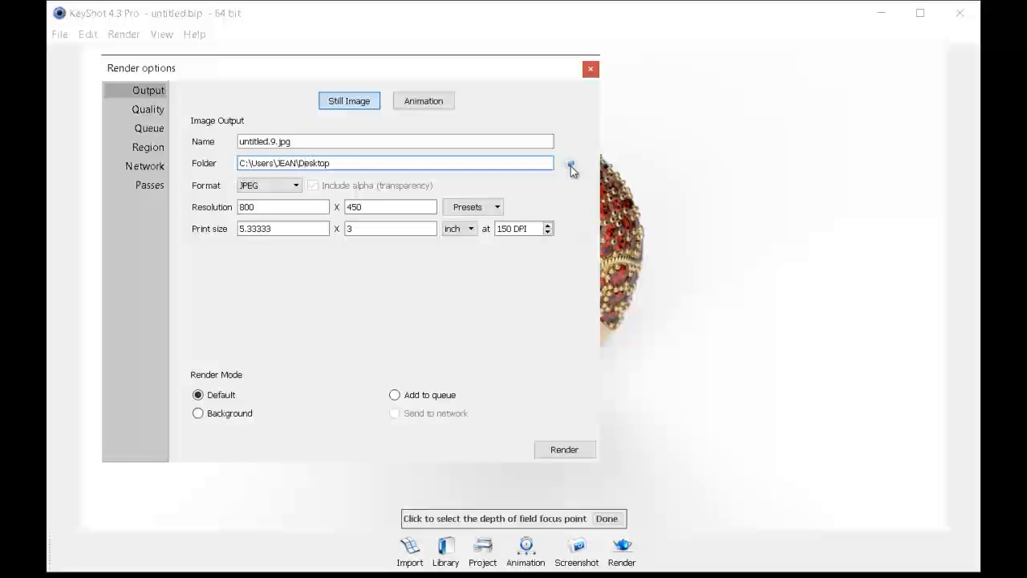
pyautogui.moveTo(231, 200)
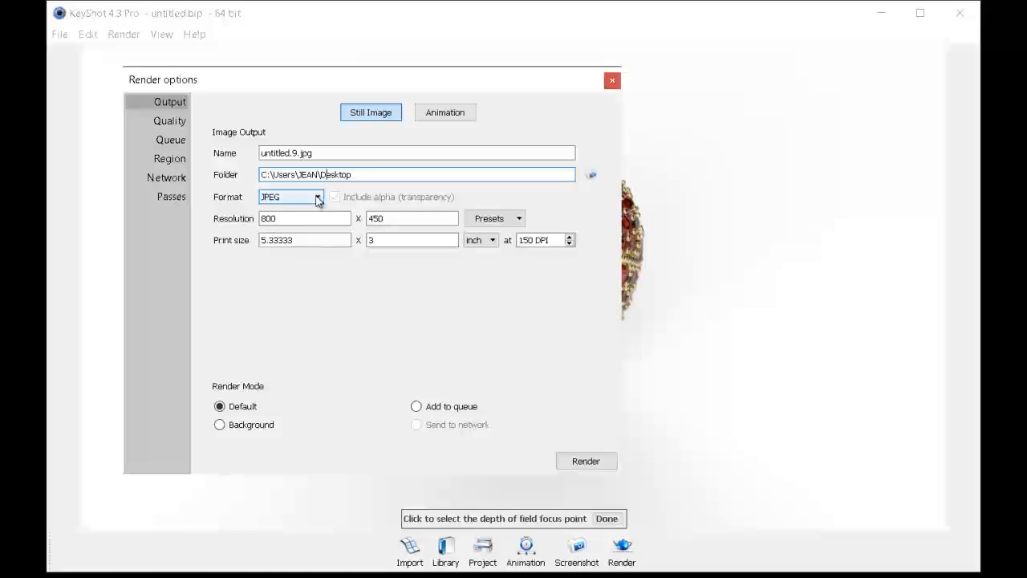
pyautogui.click(316, 196)
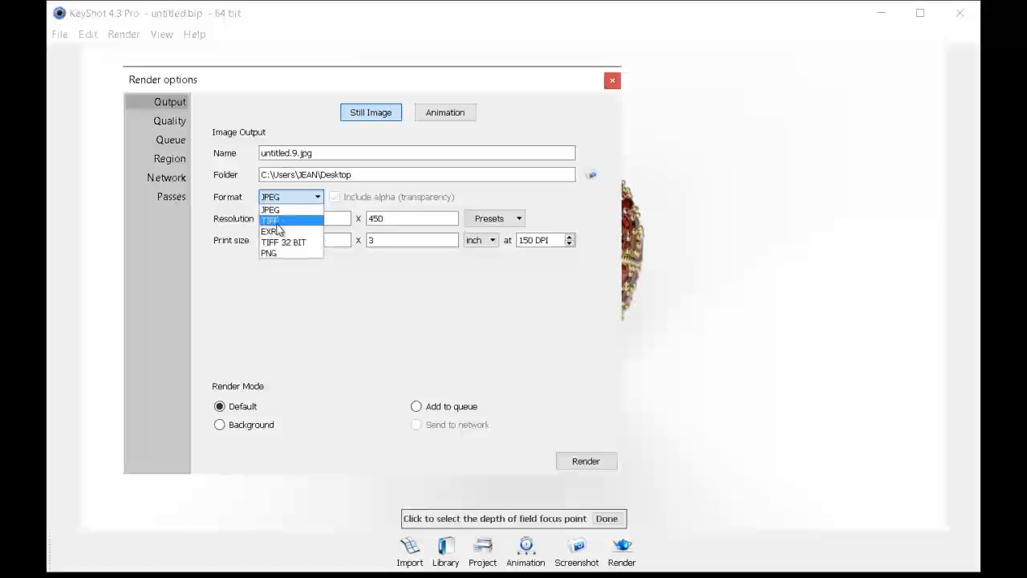
pyautogui.click(272, 219)
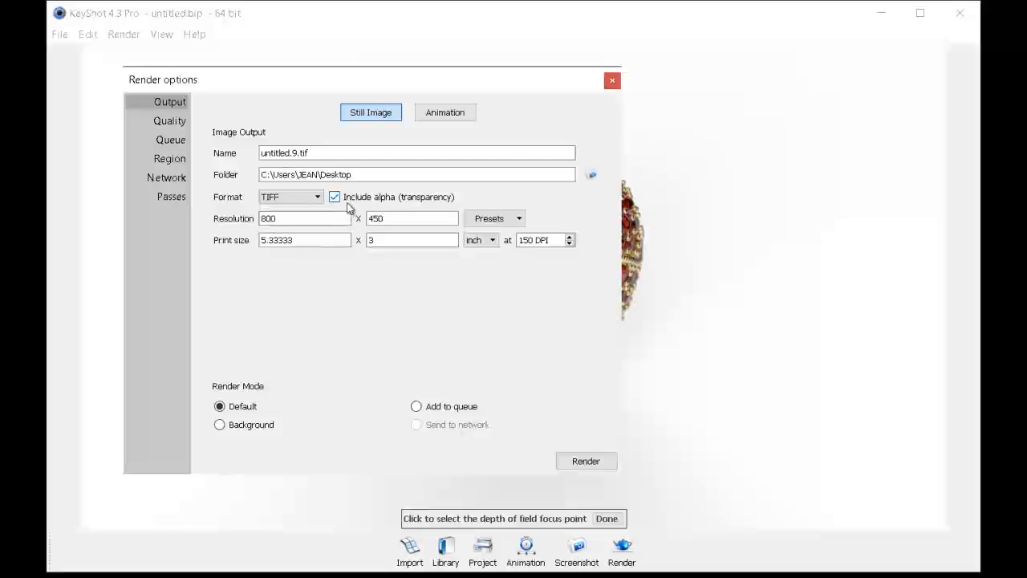
pyautogui.moveTo(417, 208)
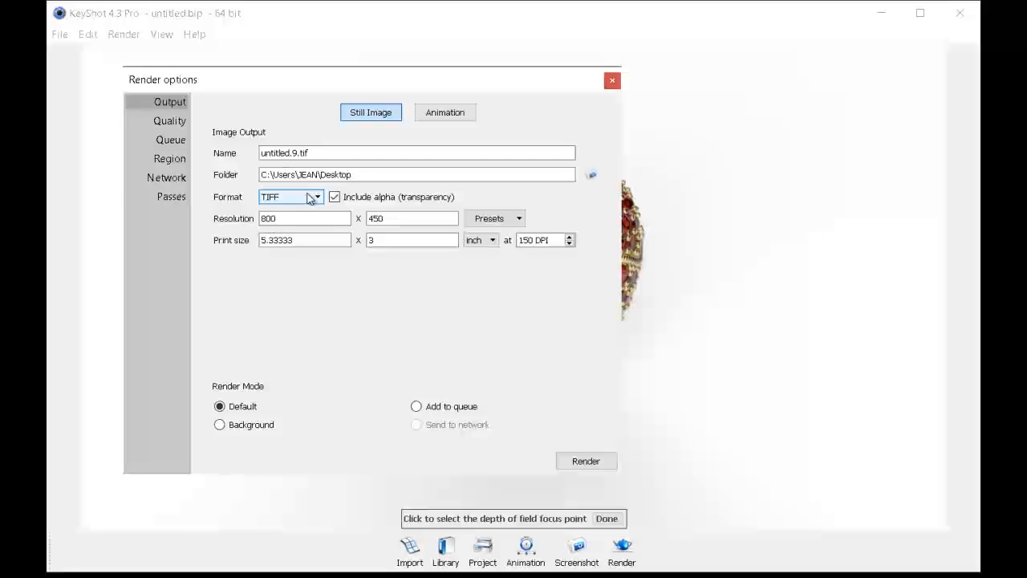
pyautogui.click(290, 196)
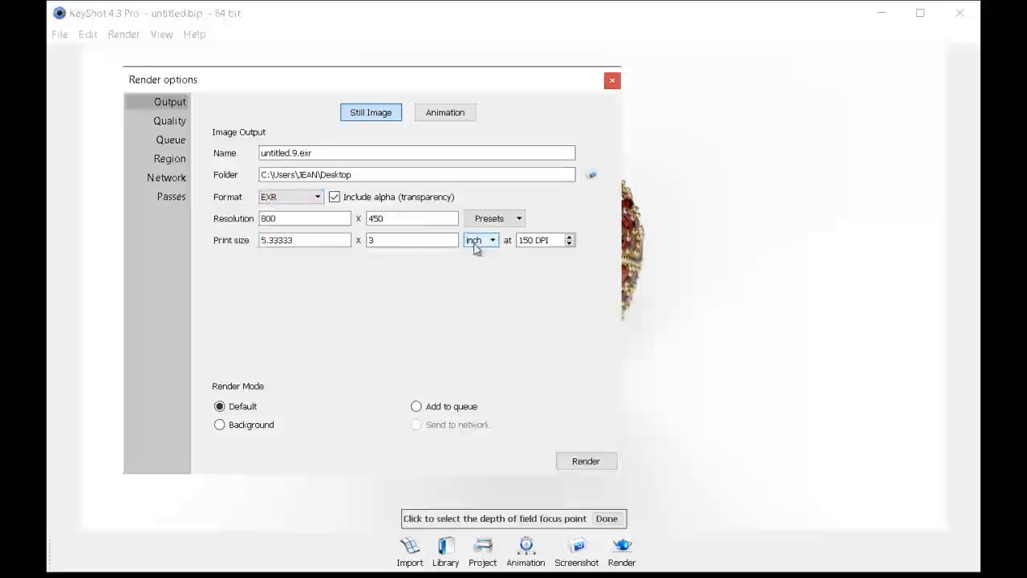
pyautogui.click(316, 197)
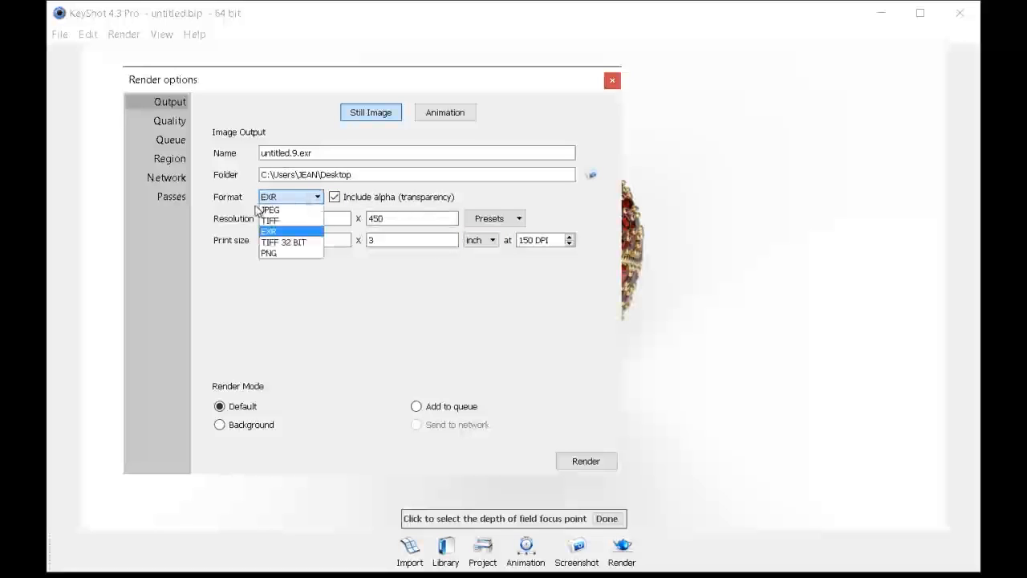
pyautogui.click(269, 253)
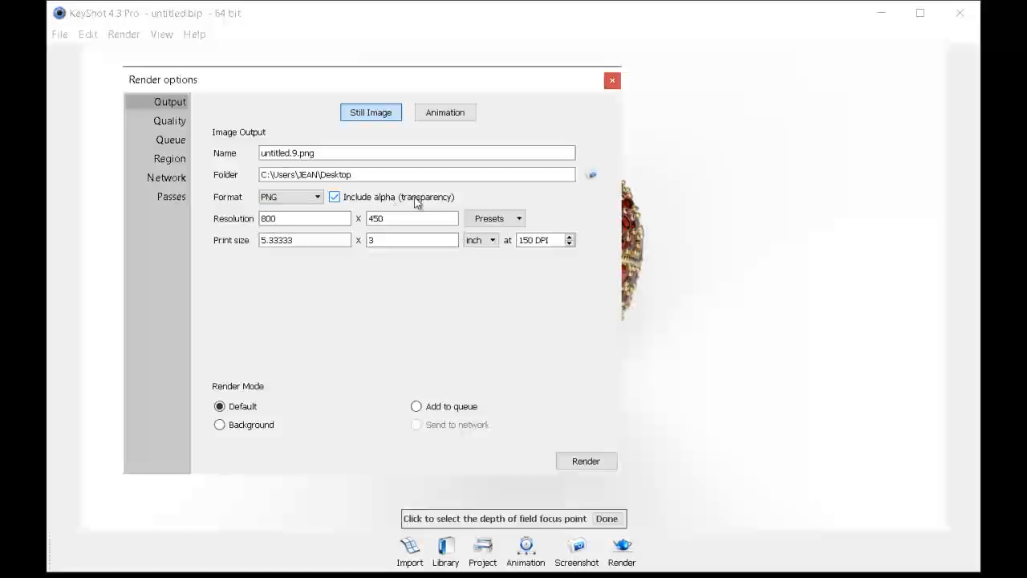
pyautogui.click(316, 197)
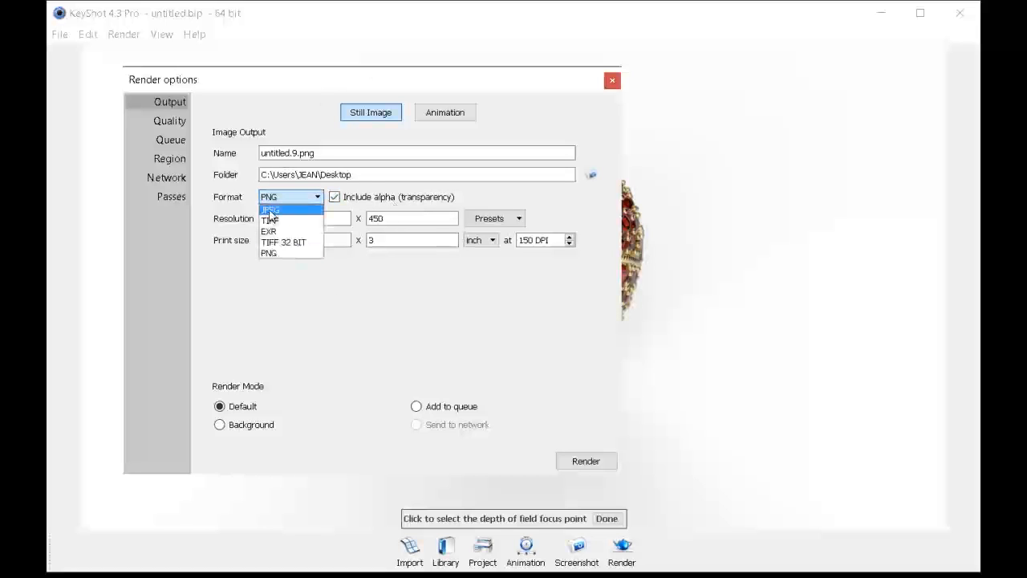
pyautogui.click(270, 209)
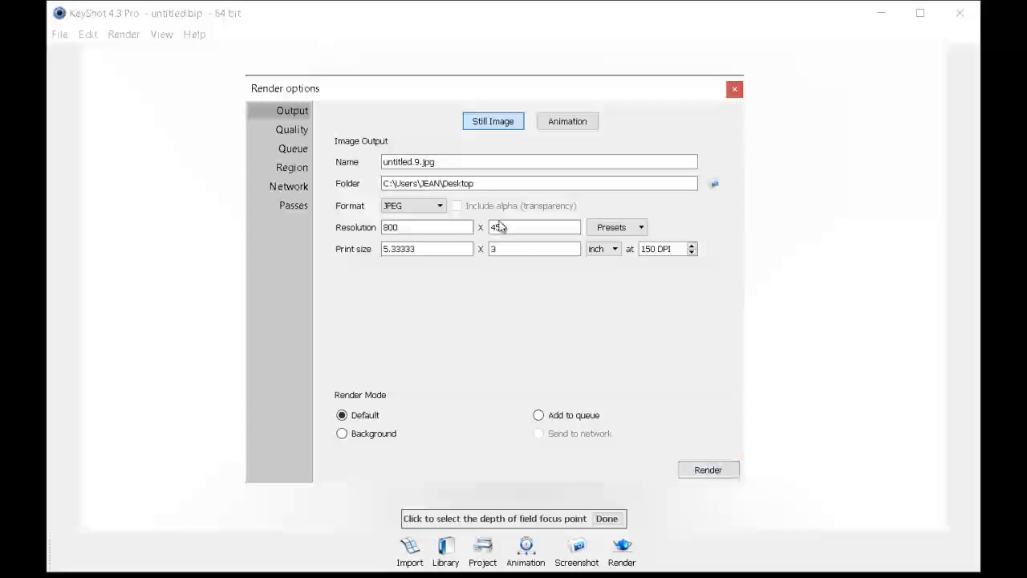
pyautogui.click(734, 89)
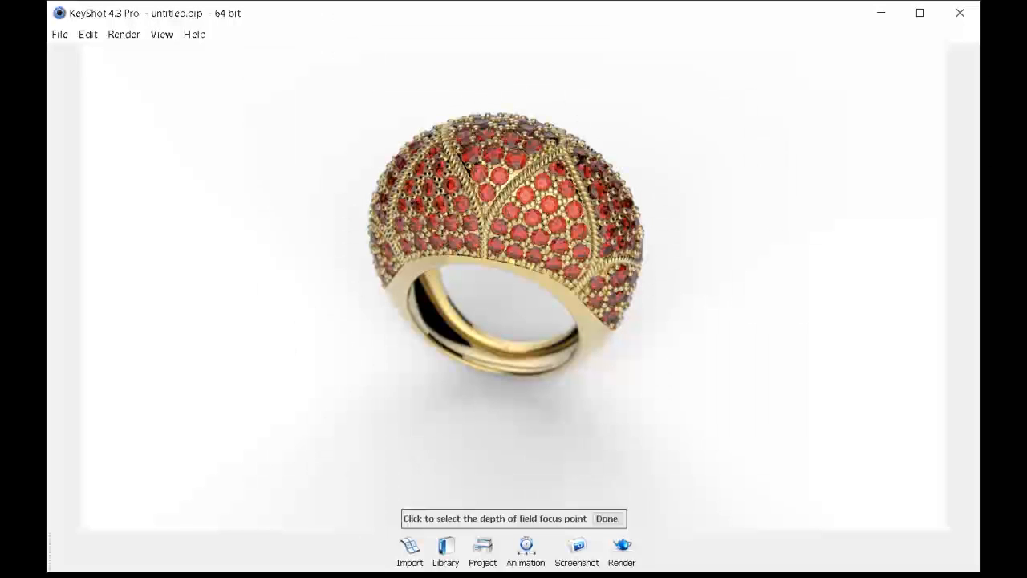
# - Close the Render options, leaving the ruby ring scene ready for JPEG output
pyautogui.click(501, 265)
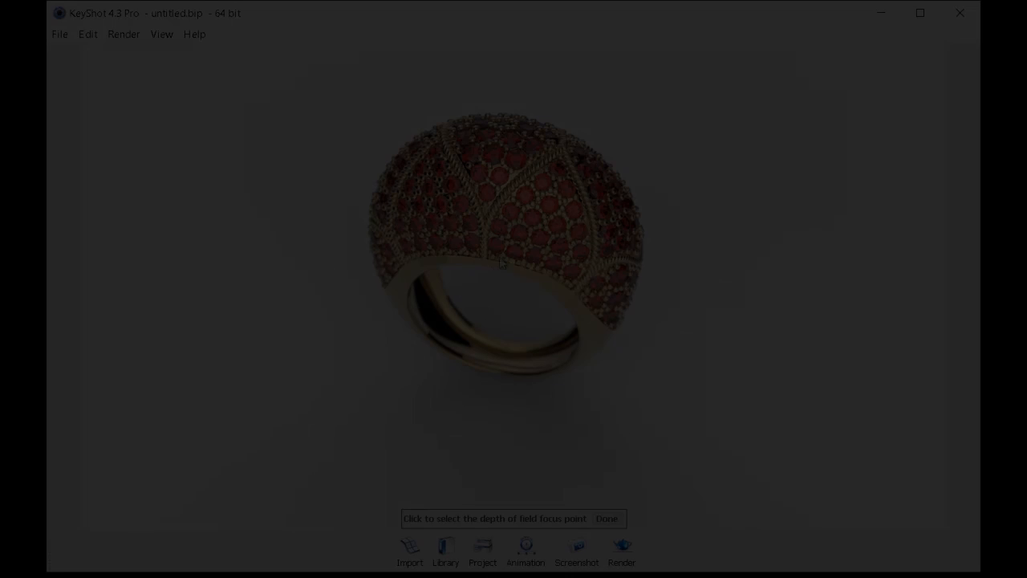